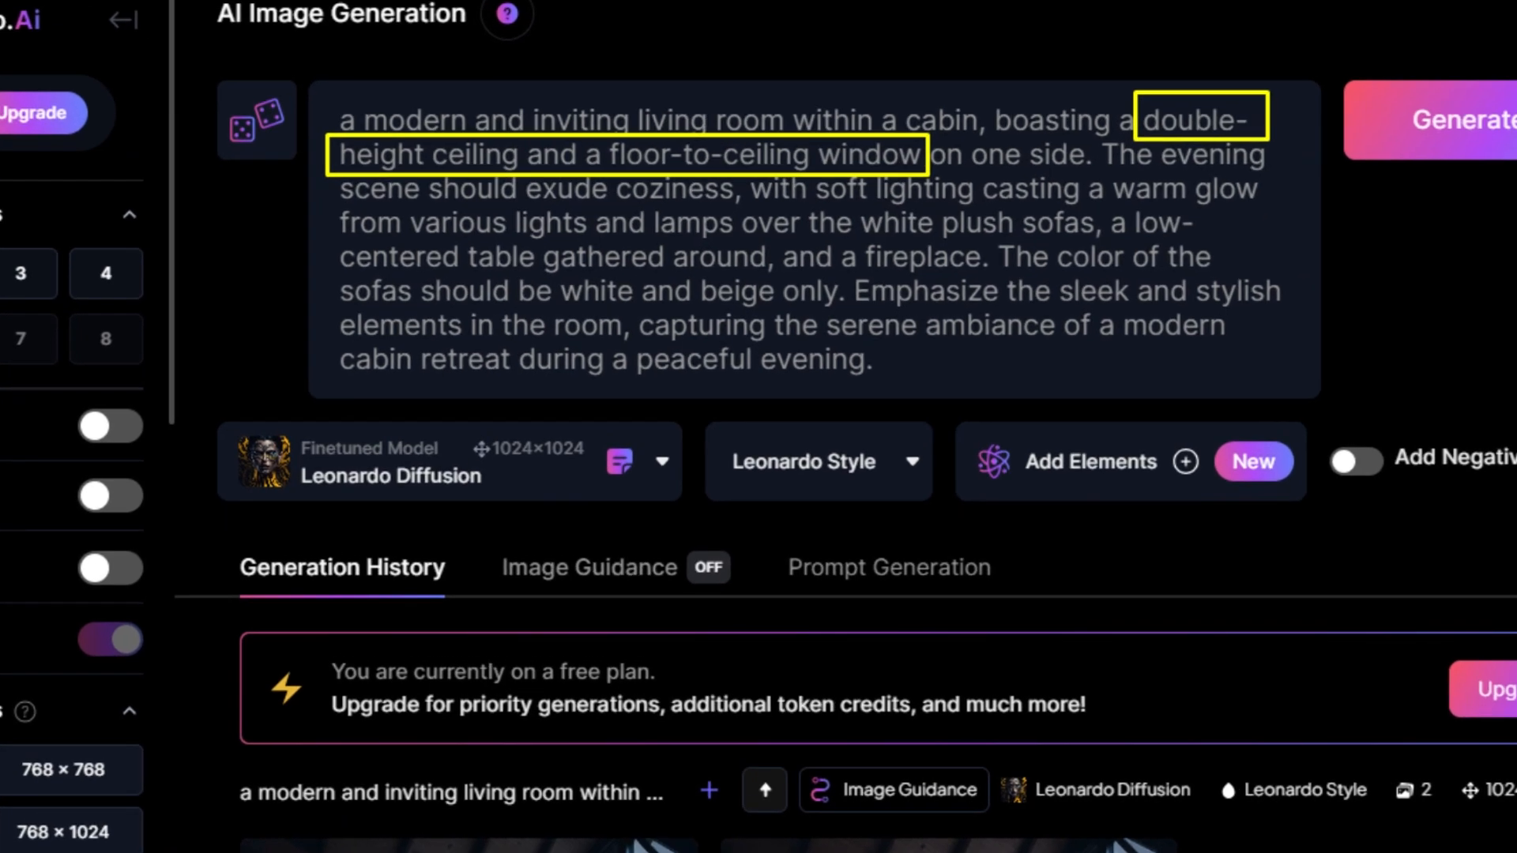
Step: Submit the cabin living room prompt with 2 images at 1024×1024 and generate
left_click(113, 307)
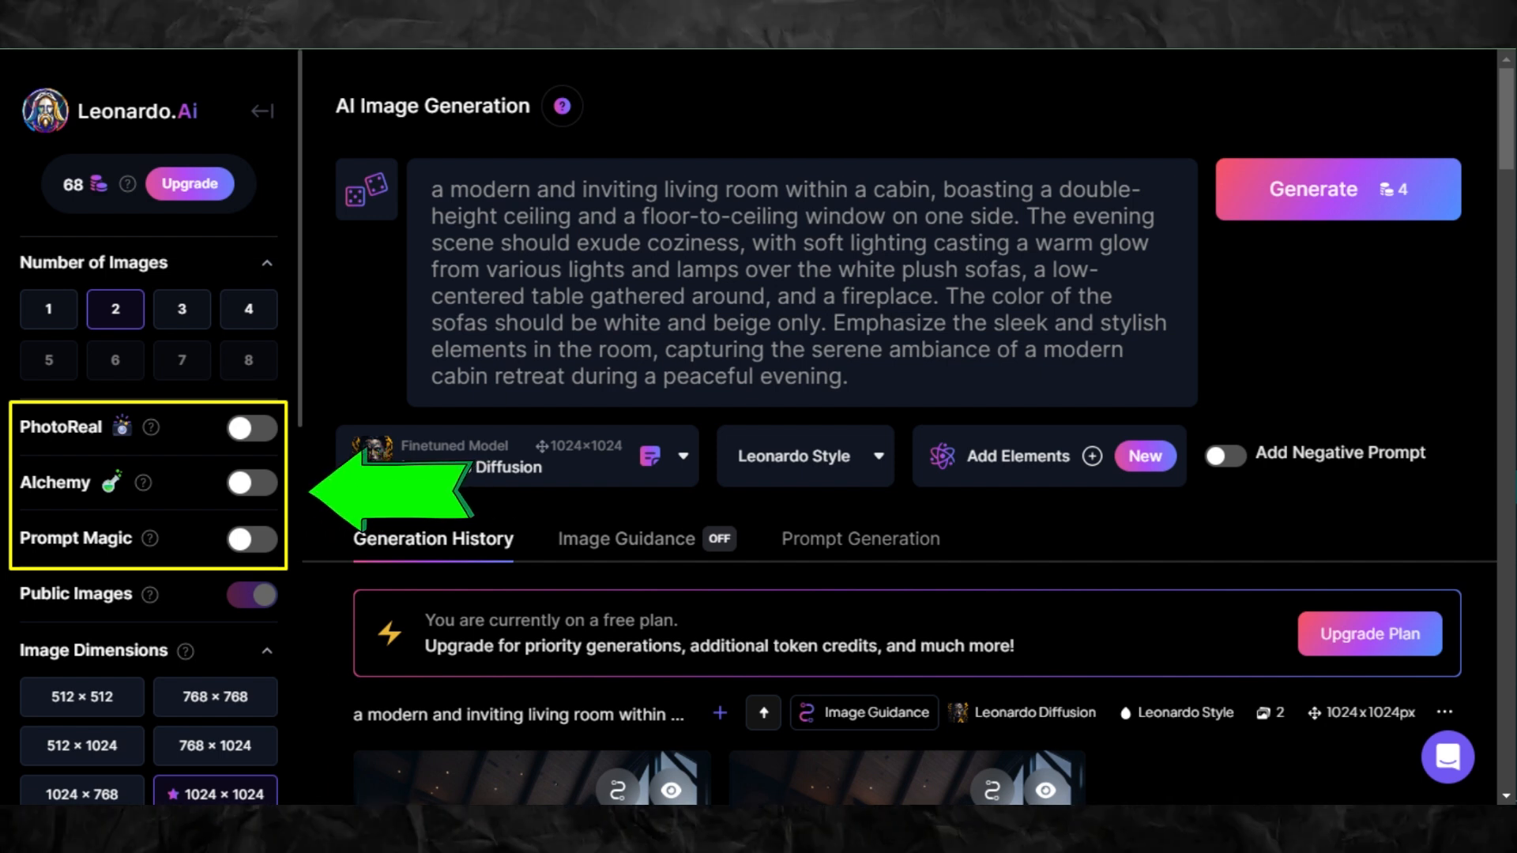
scroll("down", 3)
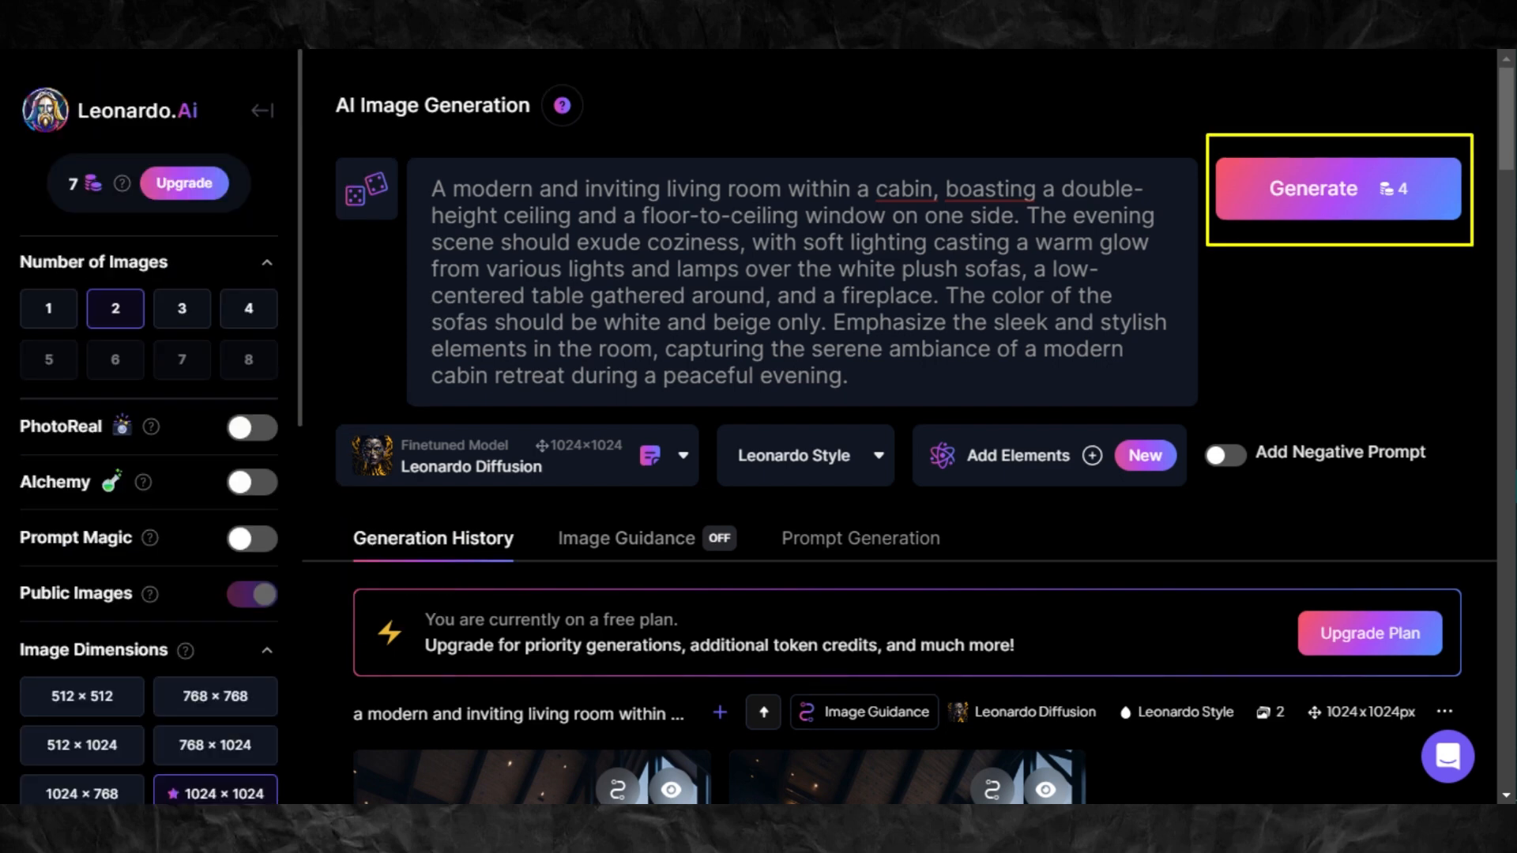
left_click(1339, 188)
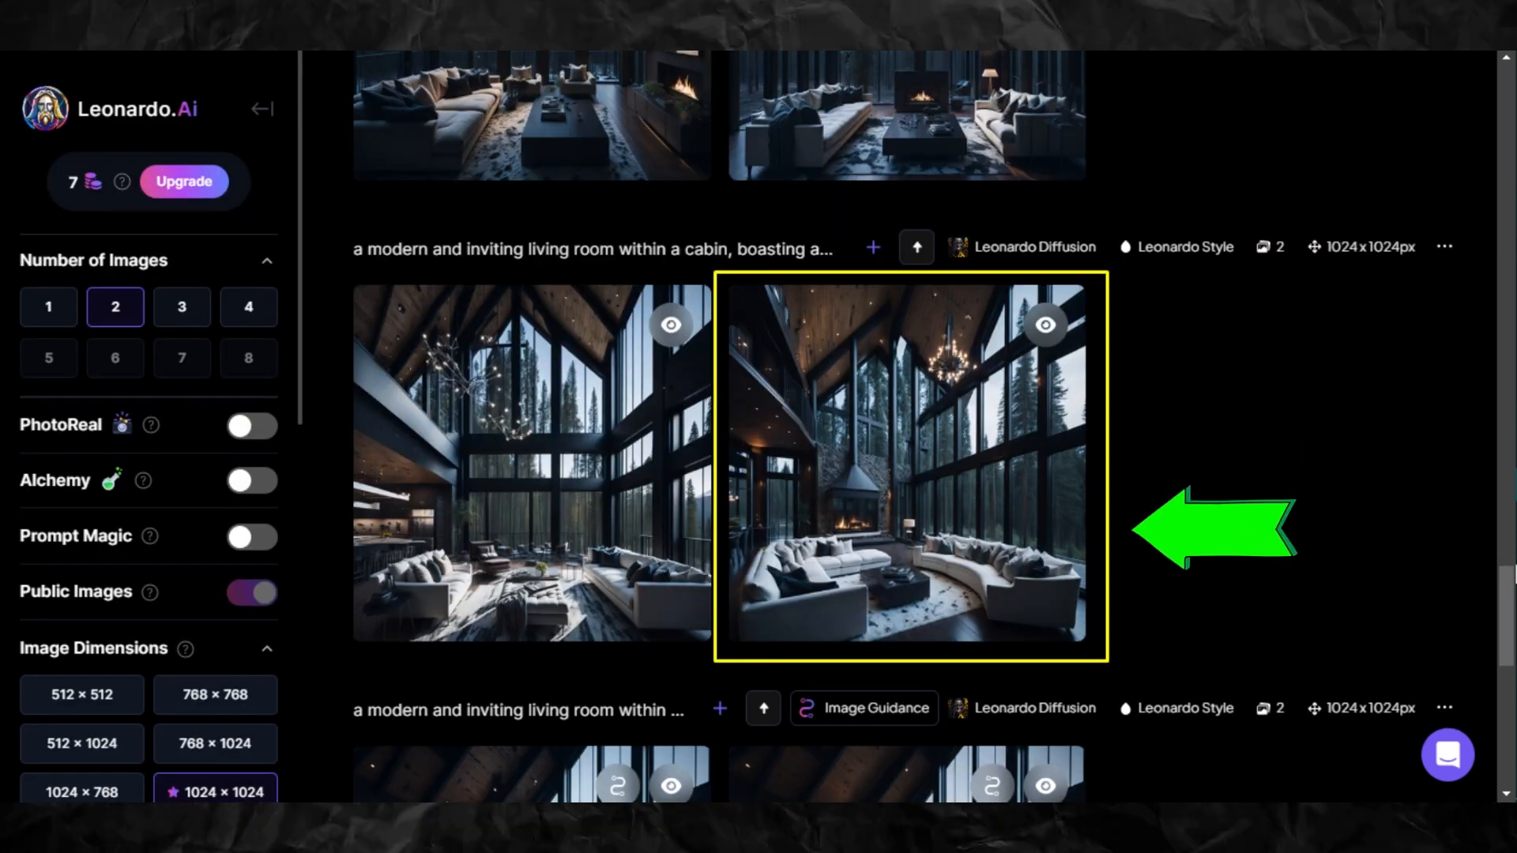
Step: Upscale the fireplace render with HD Crisp and download the high-resolution image
left_click(907, 469)
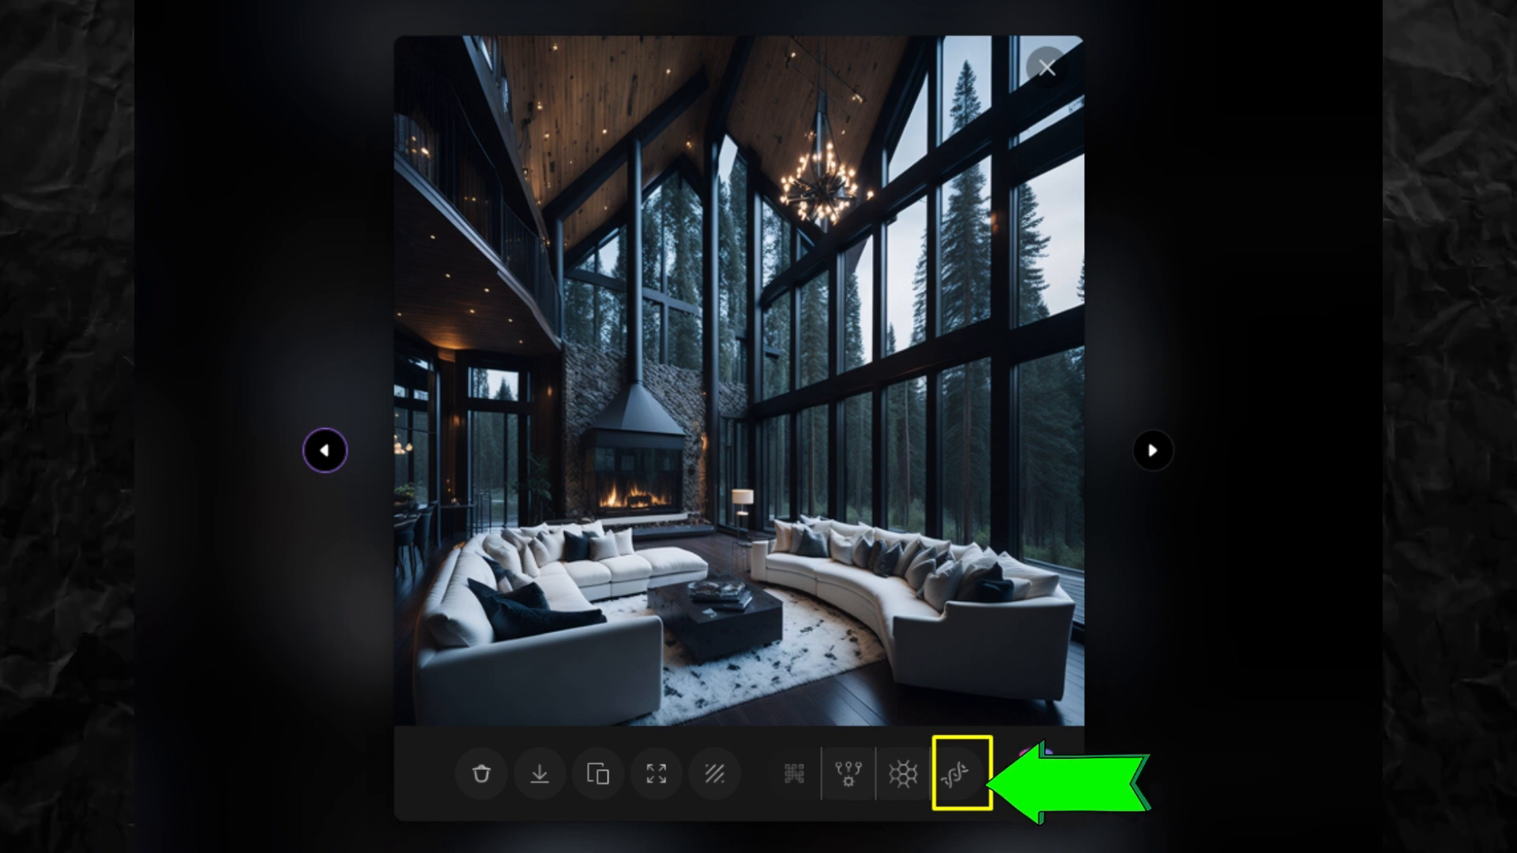
left_click(958, 773)
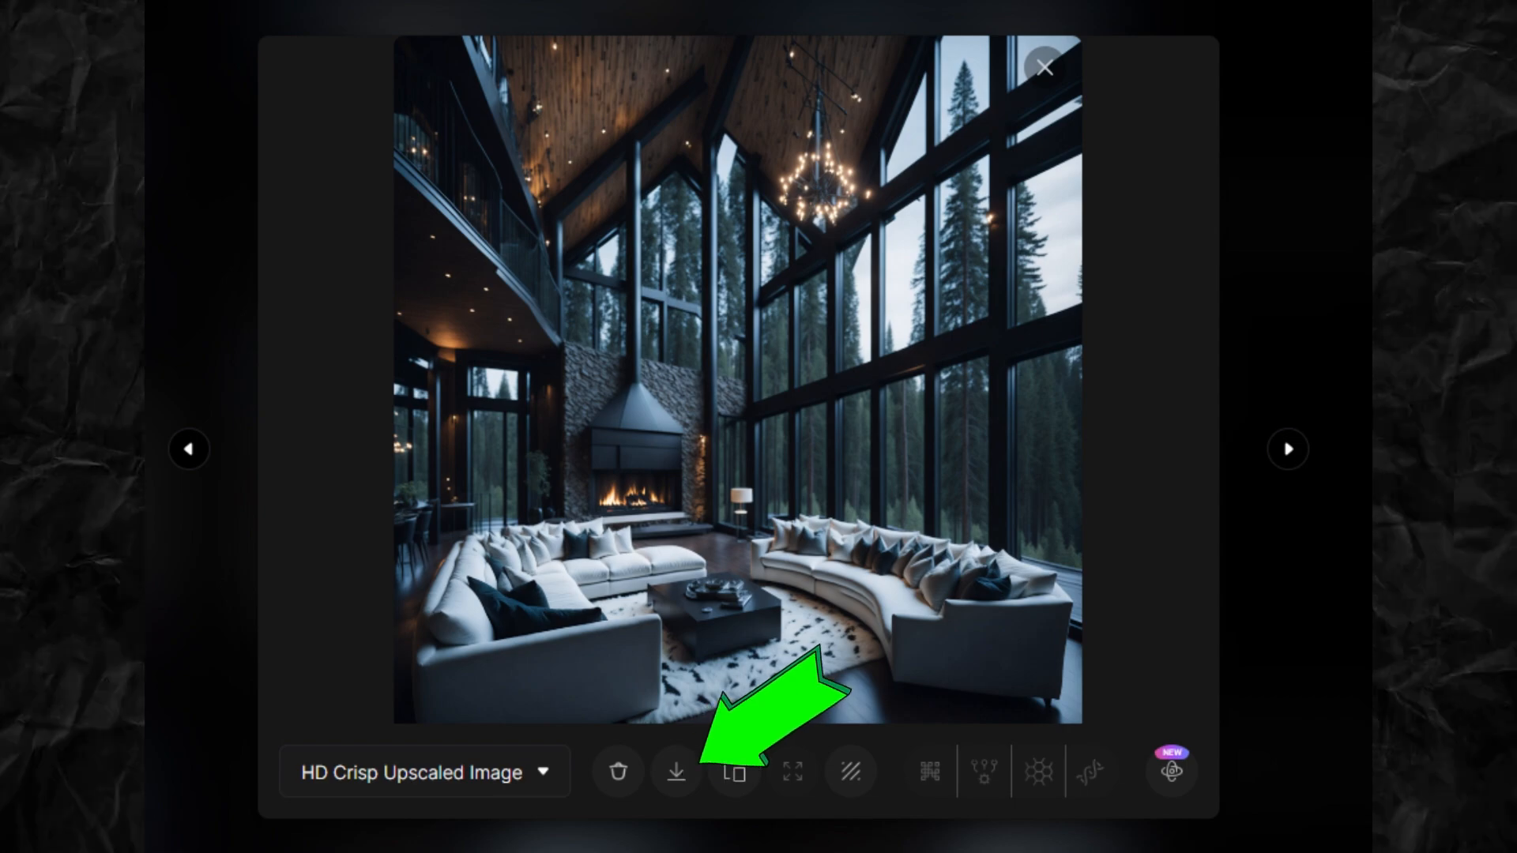
left_click(1043, 68)
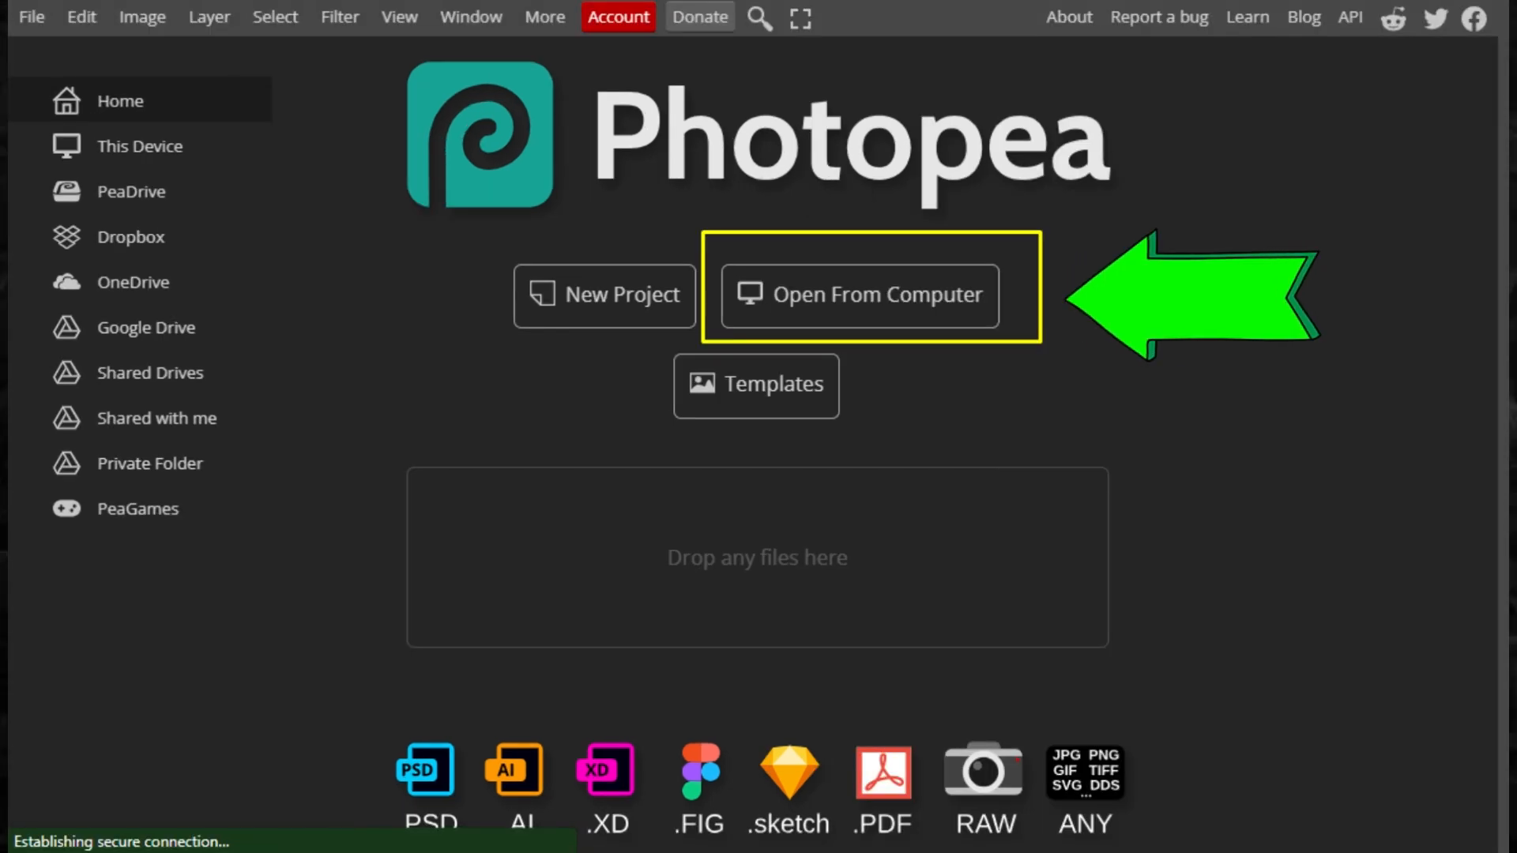
Step: Load the living room image and choose the Polygonal Lasso selection tool
left_click(859, 294)
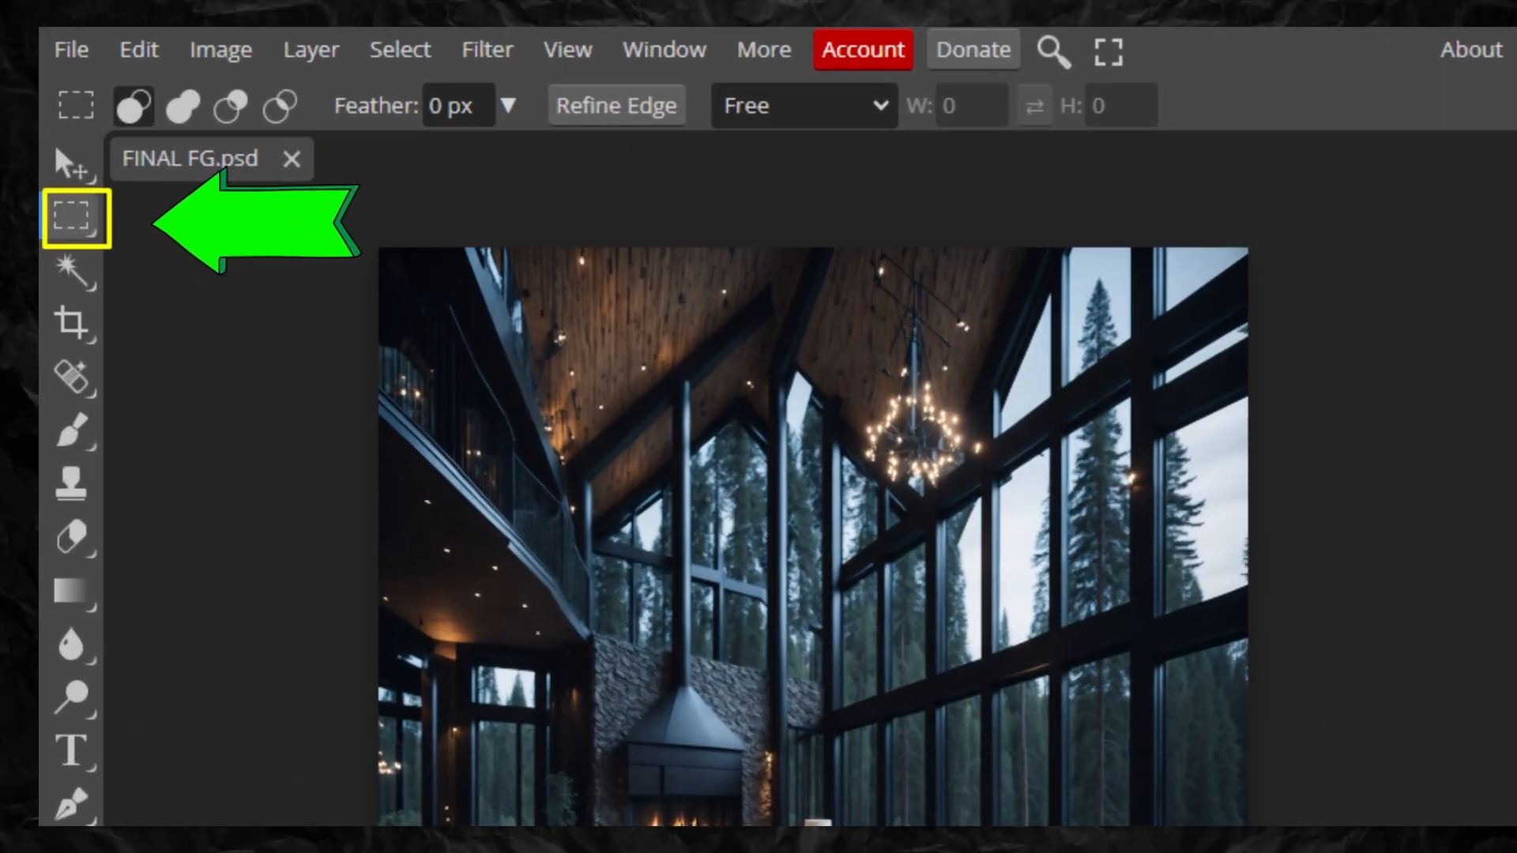
left_click(75, 215)
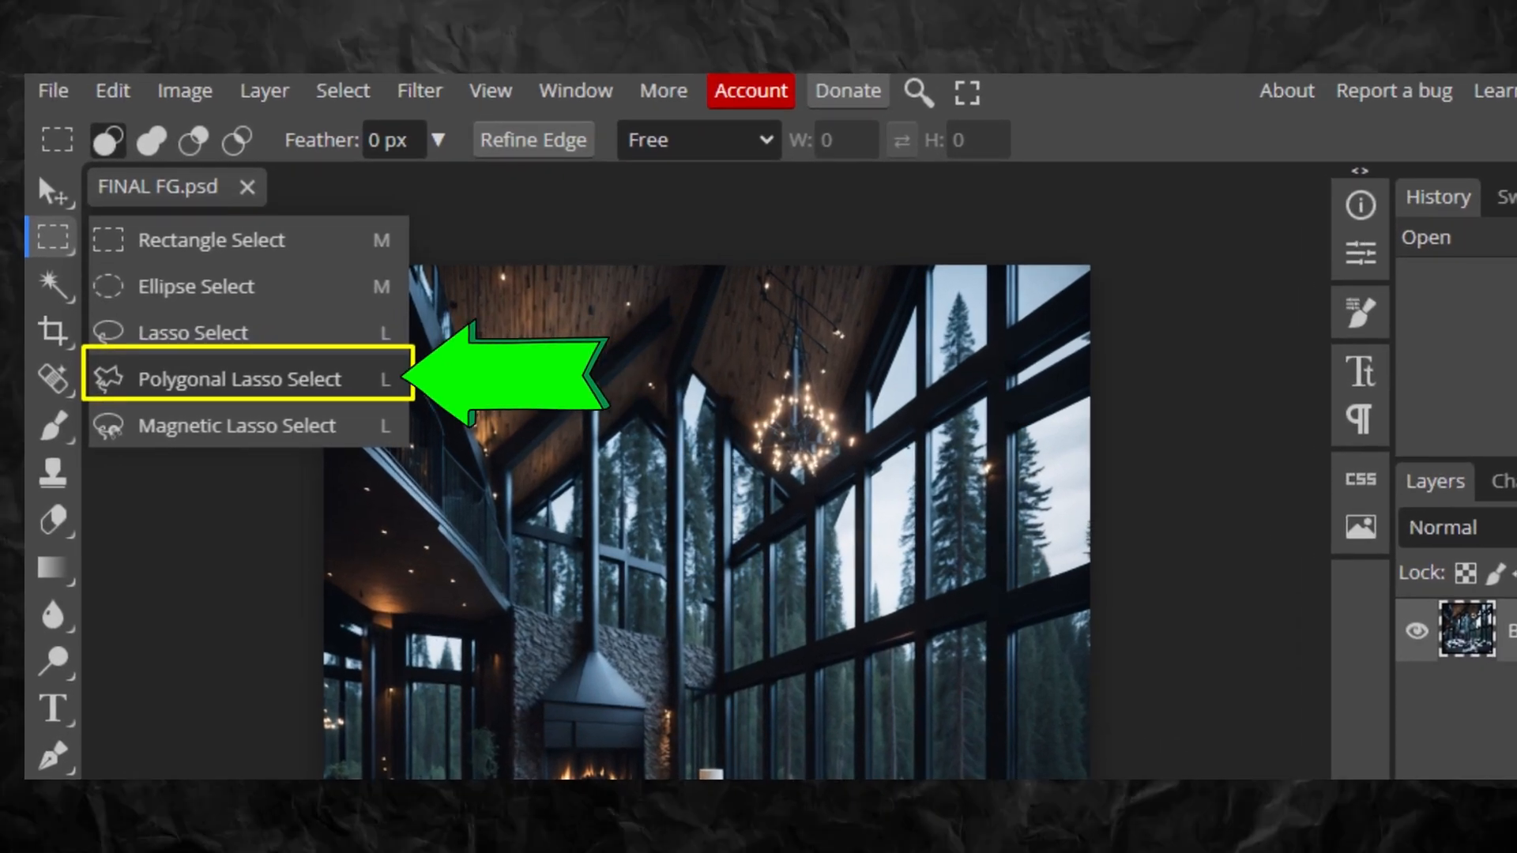
left_click(242, 378)
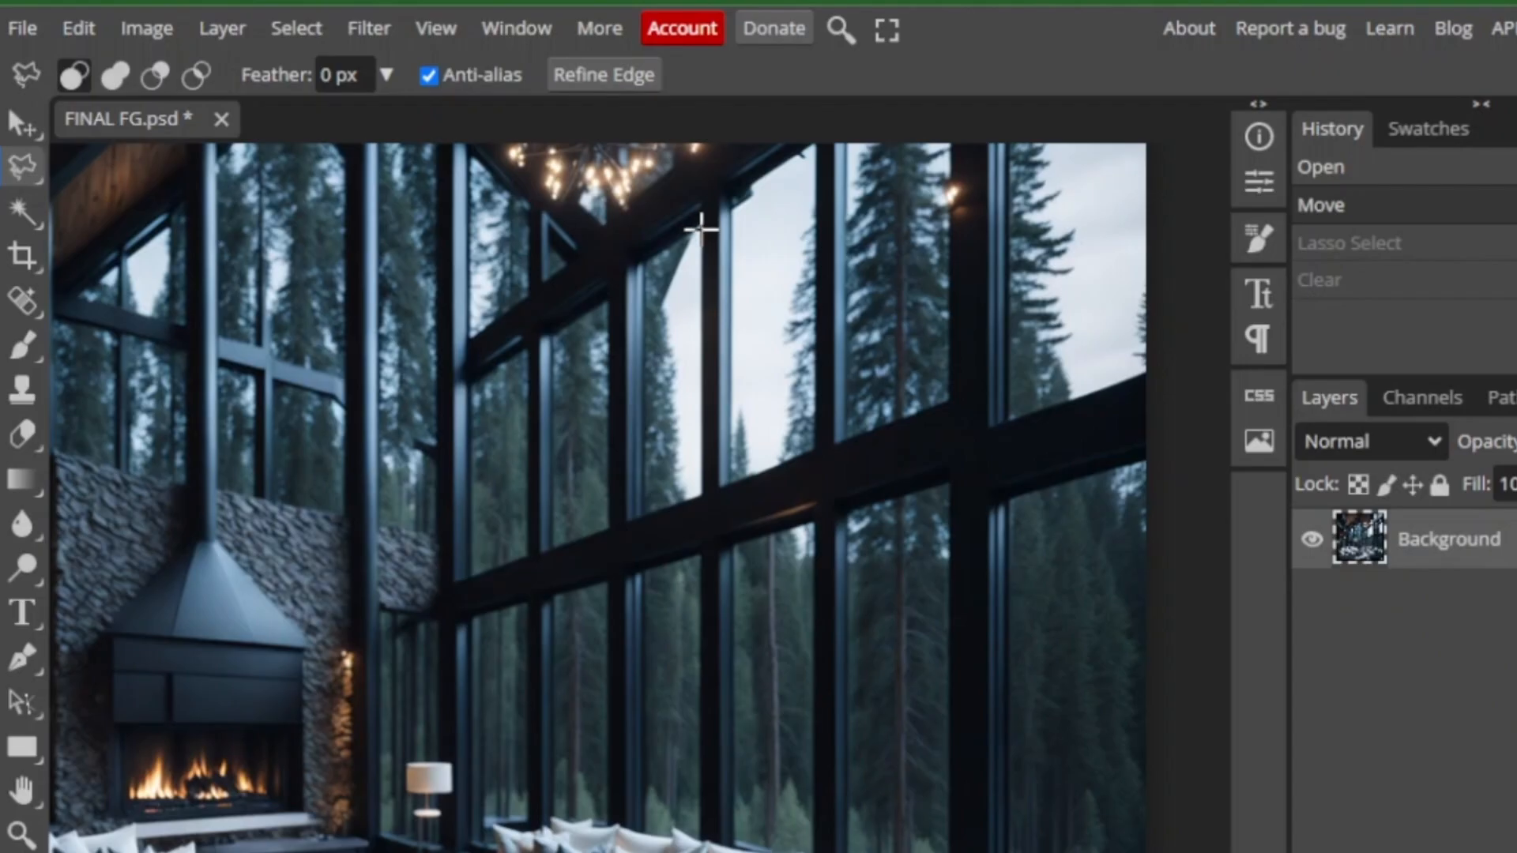
Step: Outline the window panes and delete them to transparency, ready to save the cutout
left_click_drag(698, 228, 656, 502)
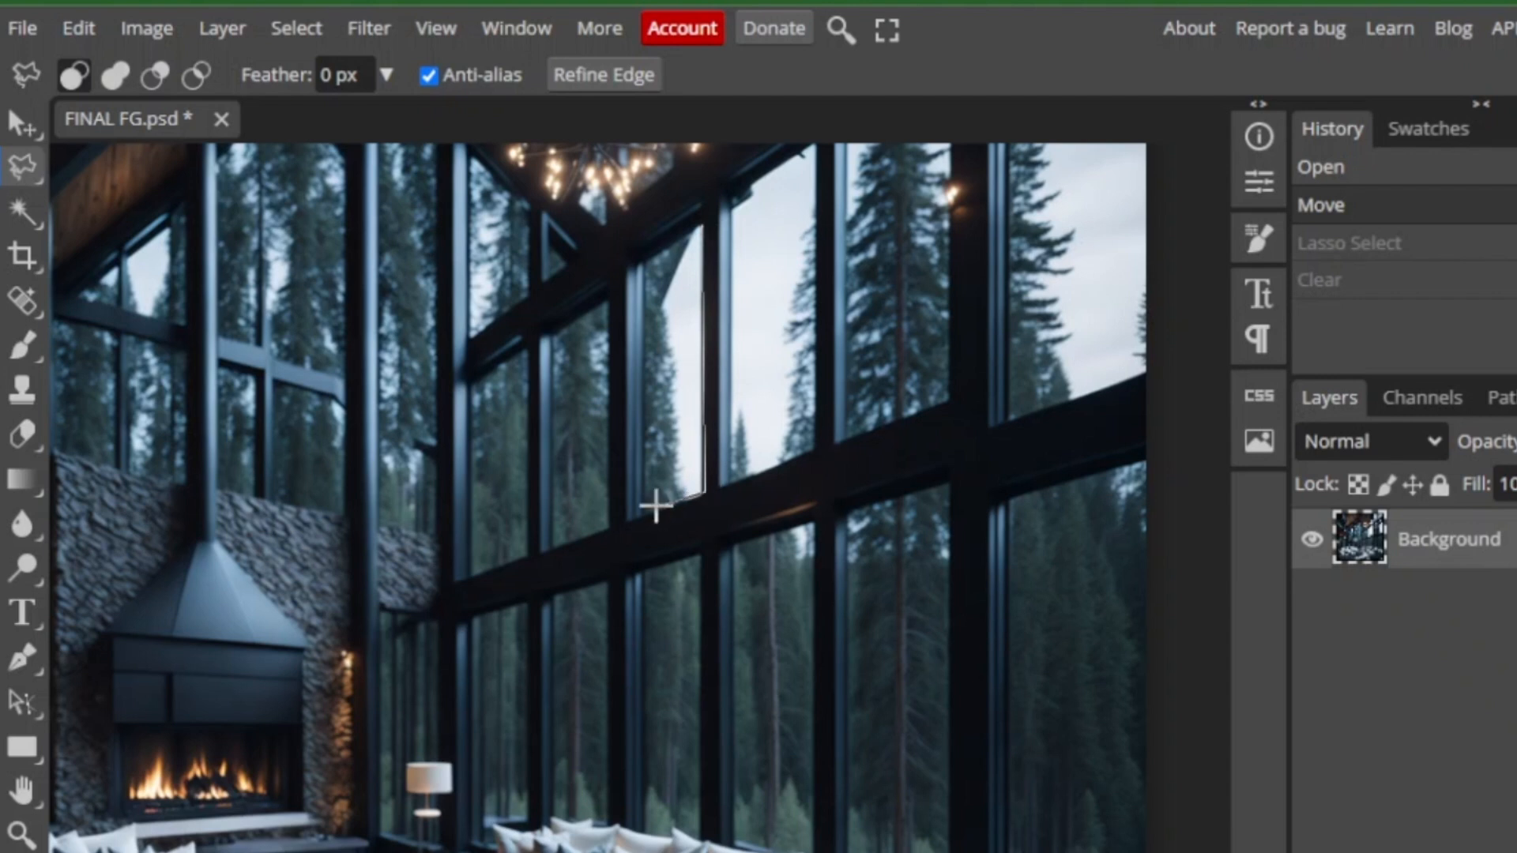
left_click_drag(655, 502, 639, 256)
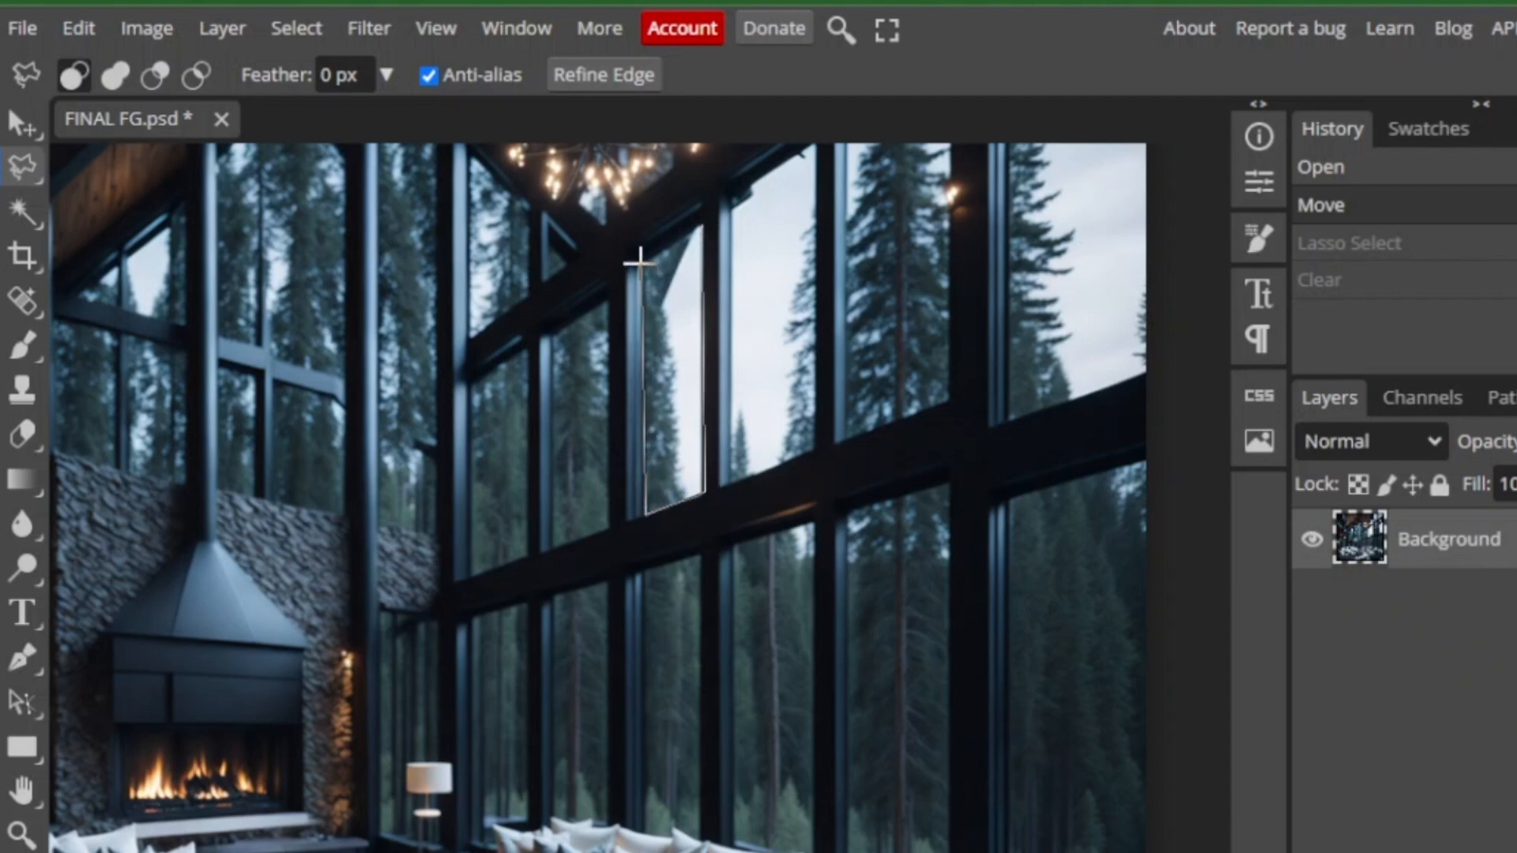
key("backspace")
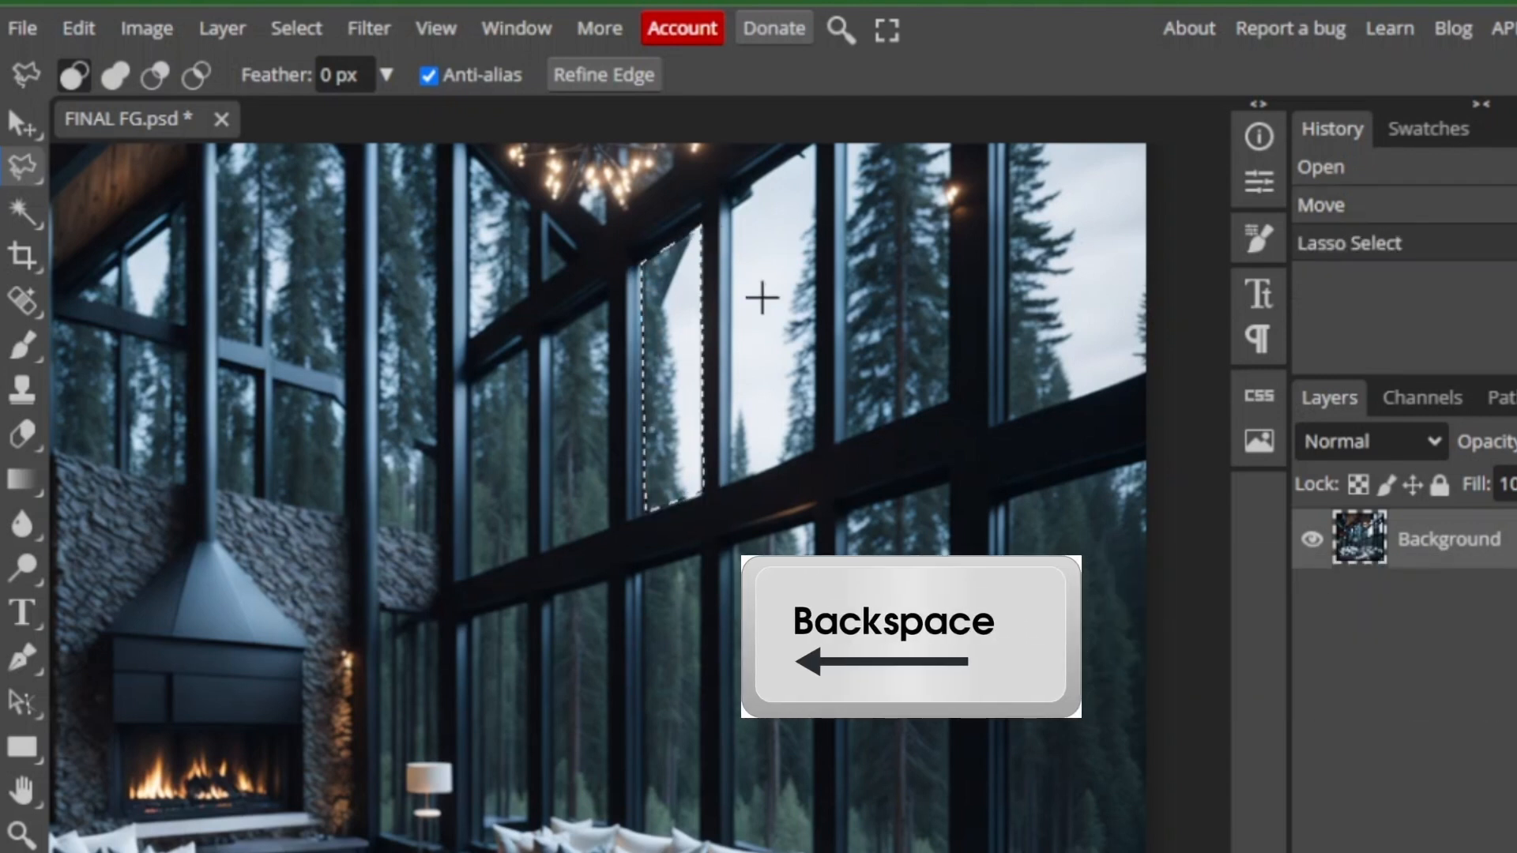
key("backspace")
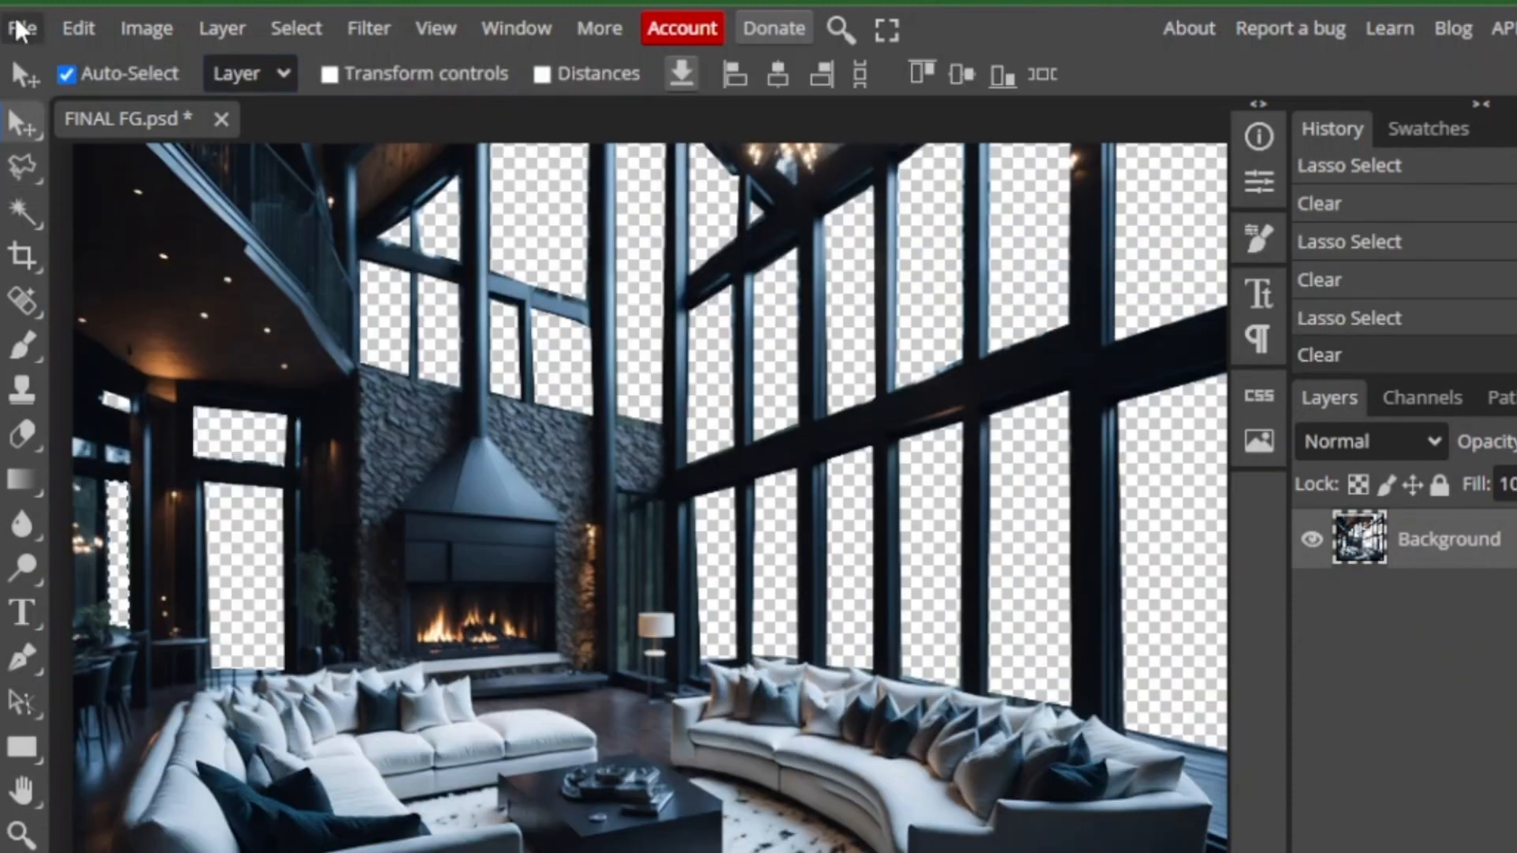
left_click(20, 27)
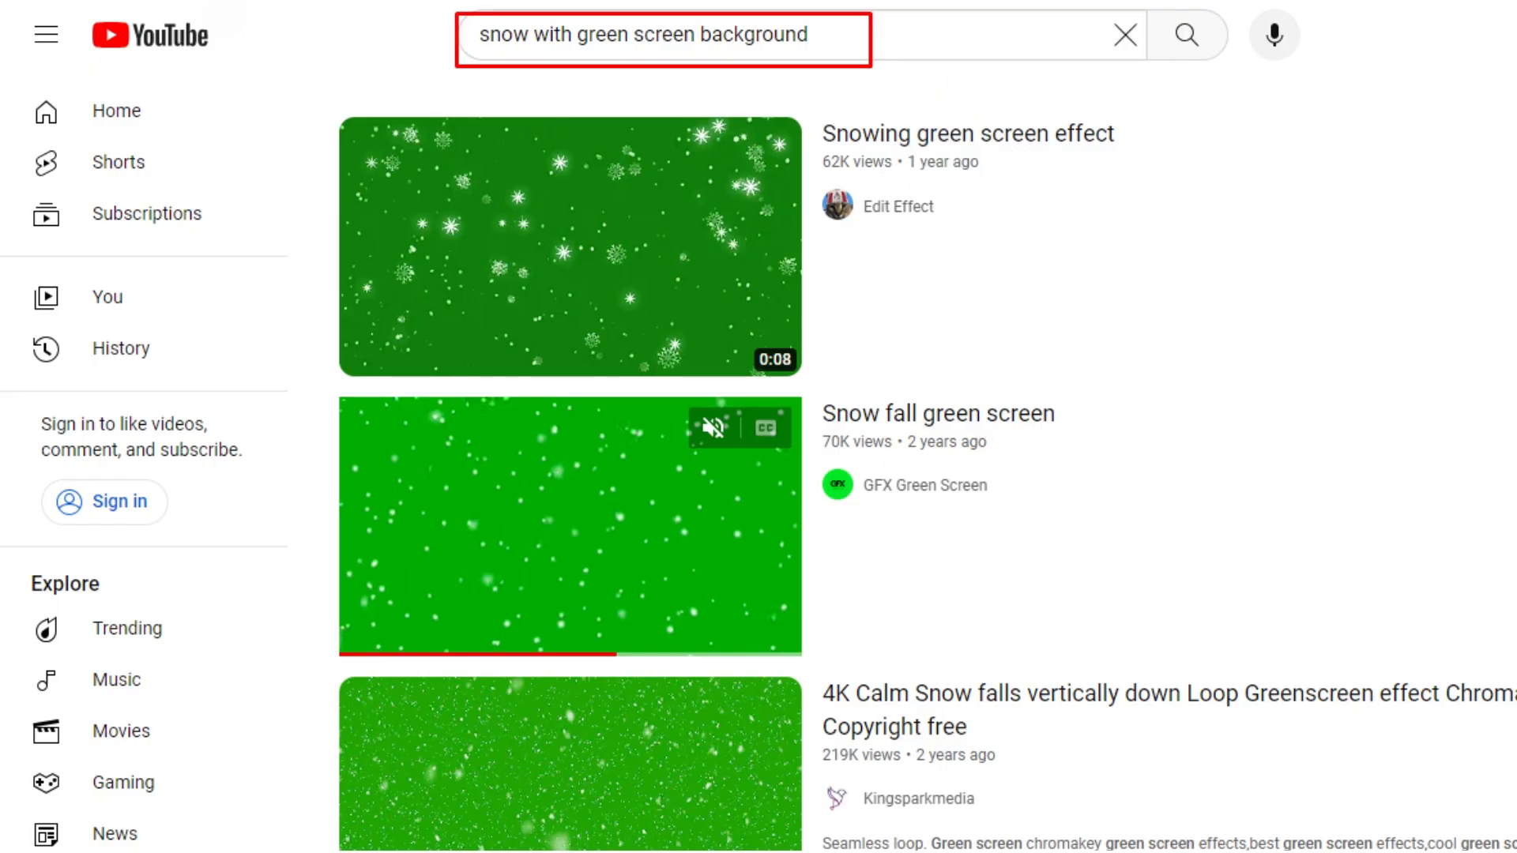
Step: Play the 'Snow fall green screen' video and bring up its share link
left_click(570, 523)
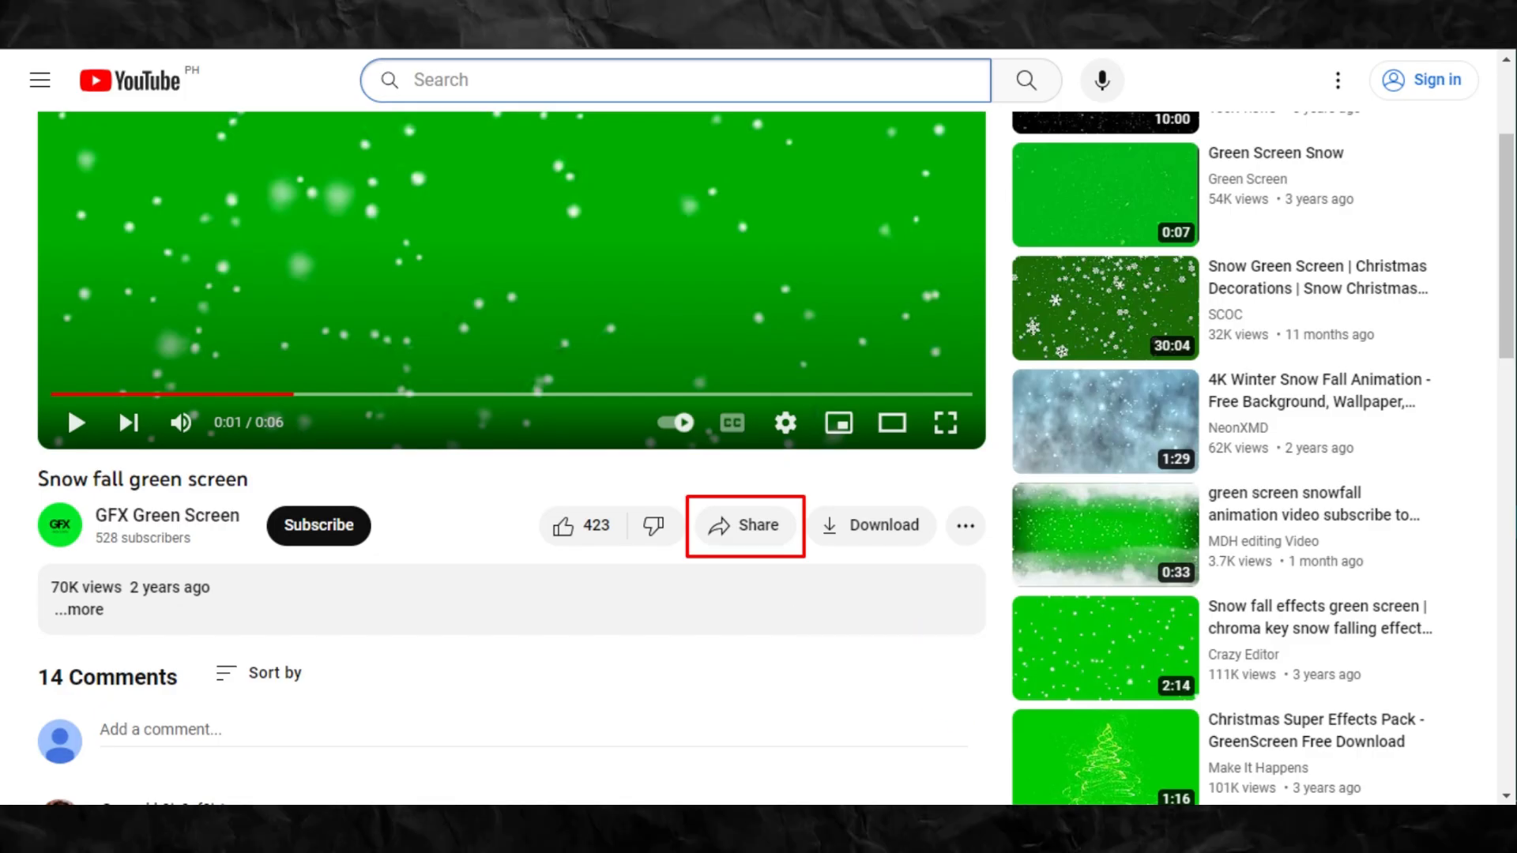
left_click(745, 525)
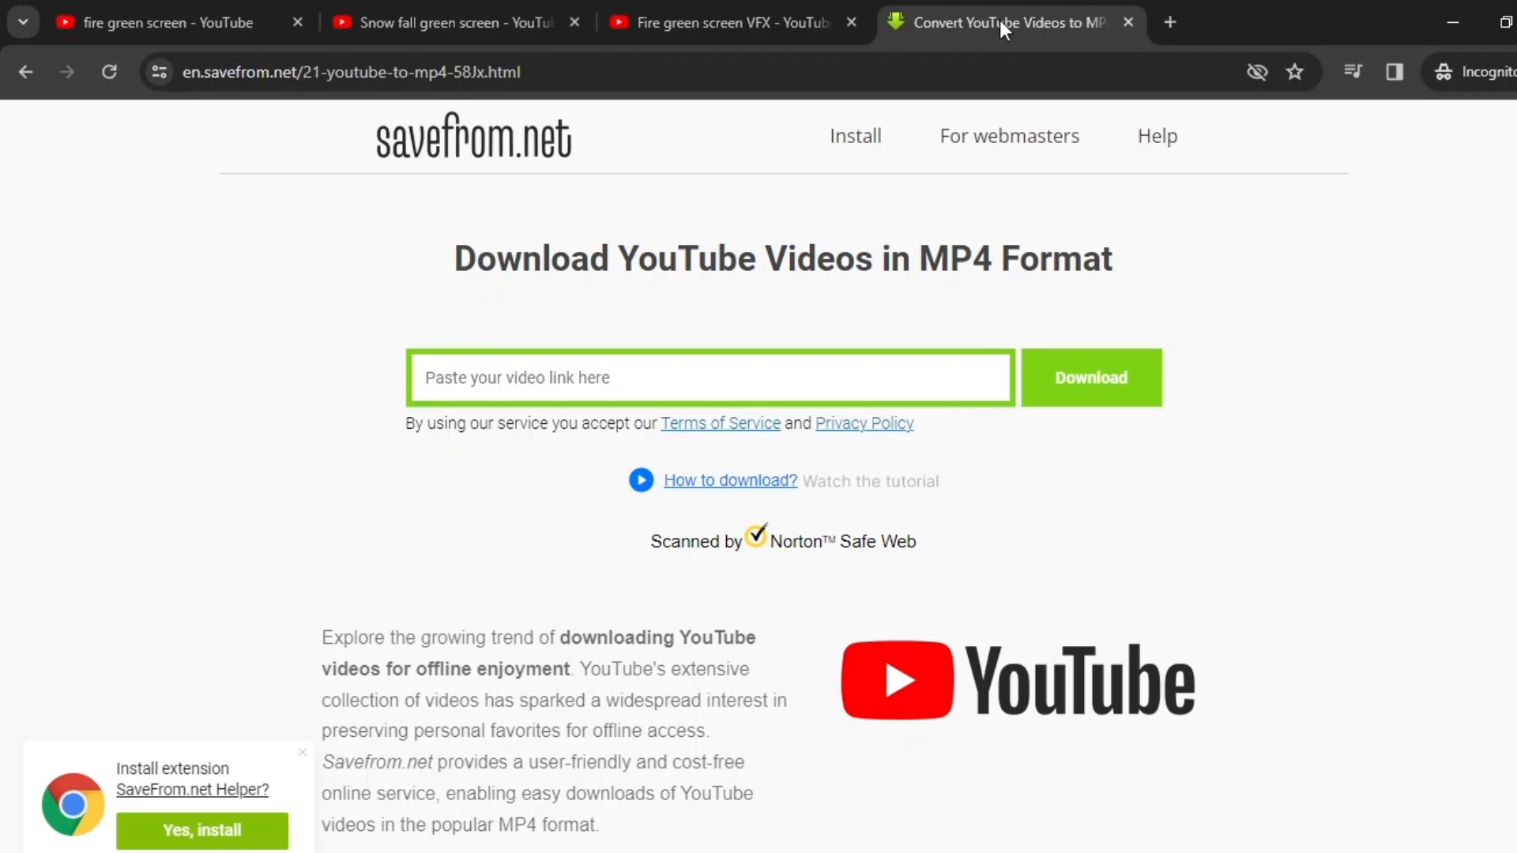
Step: Paste the youtu.be snow video link and start the MP4 download
type("https://youtu.be/1CcN7YbjHFw?si=yTR-fgmB x0vffxb")
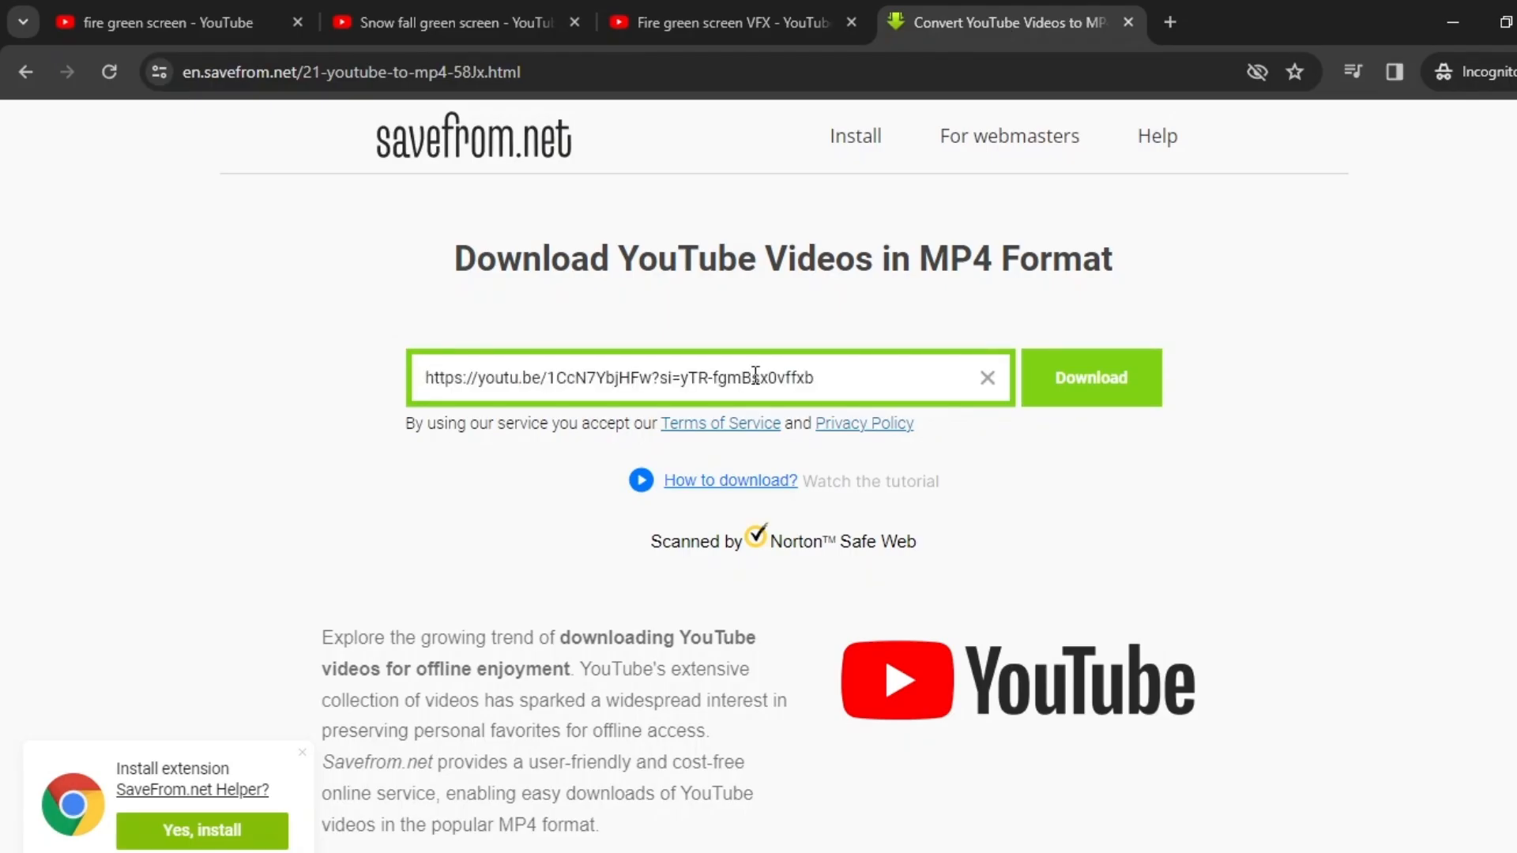
left_click(1089, 378)
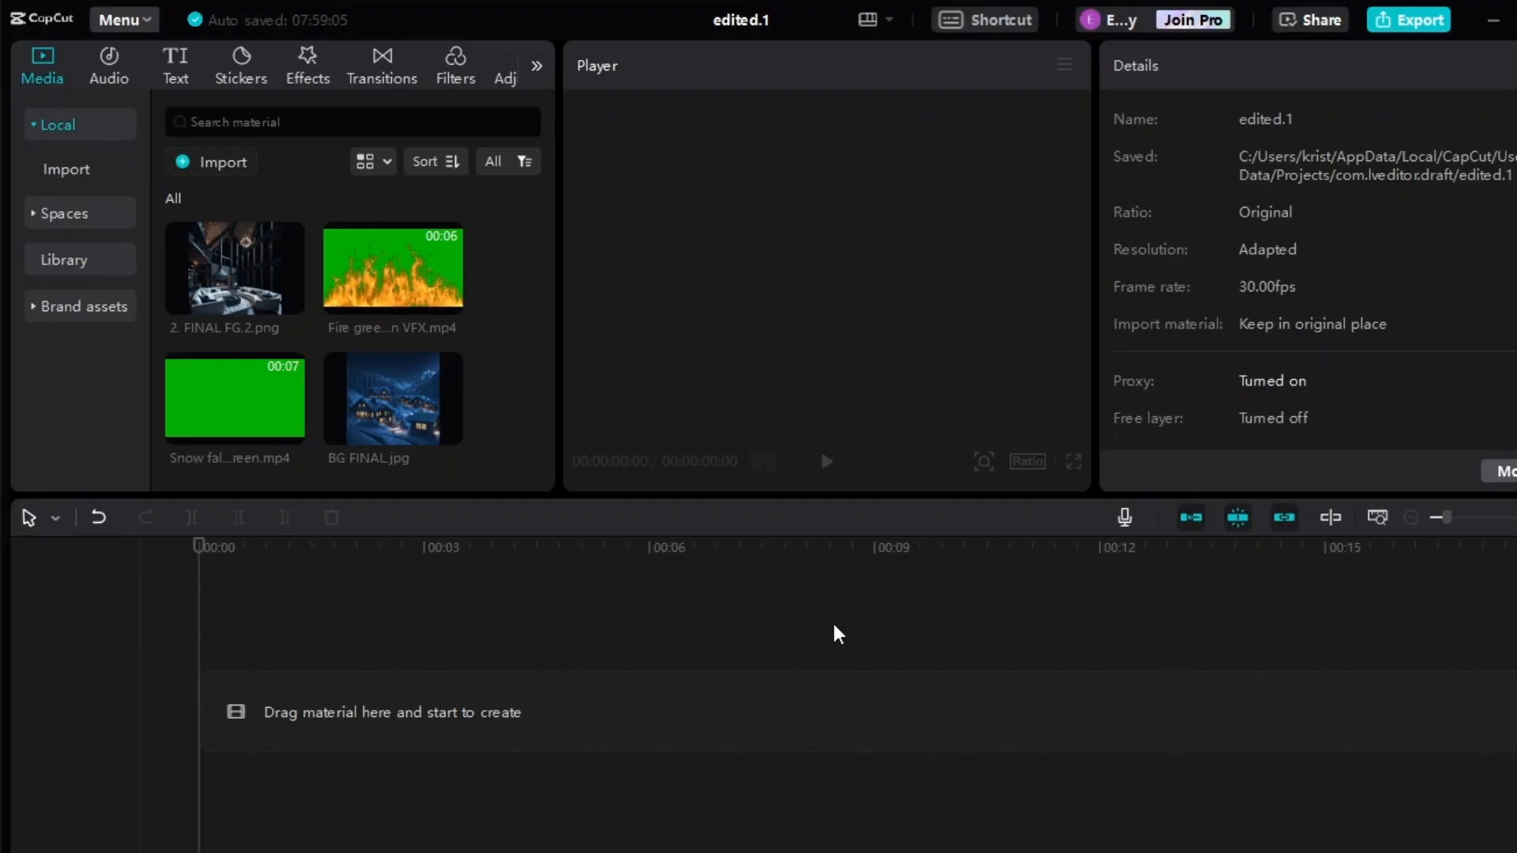
Step: Stack the snow clip over BG FINAL and chroma key its green at strength 10
left_click_drag(392, 399, 507, 669)
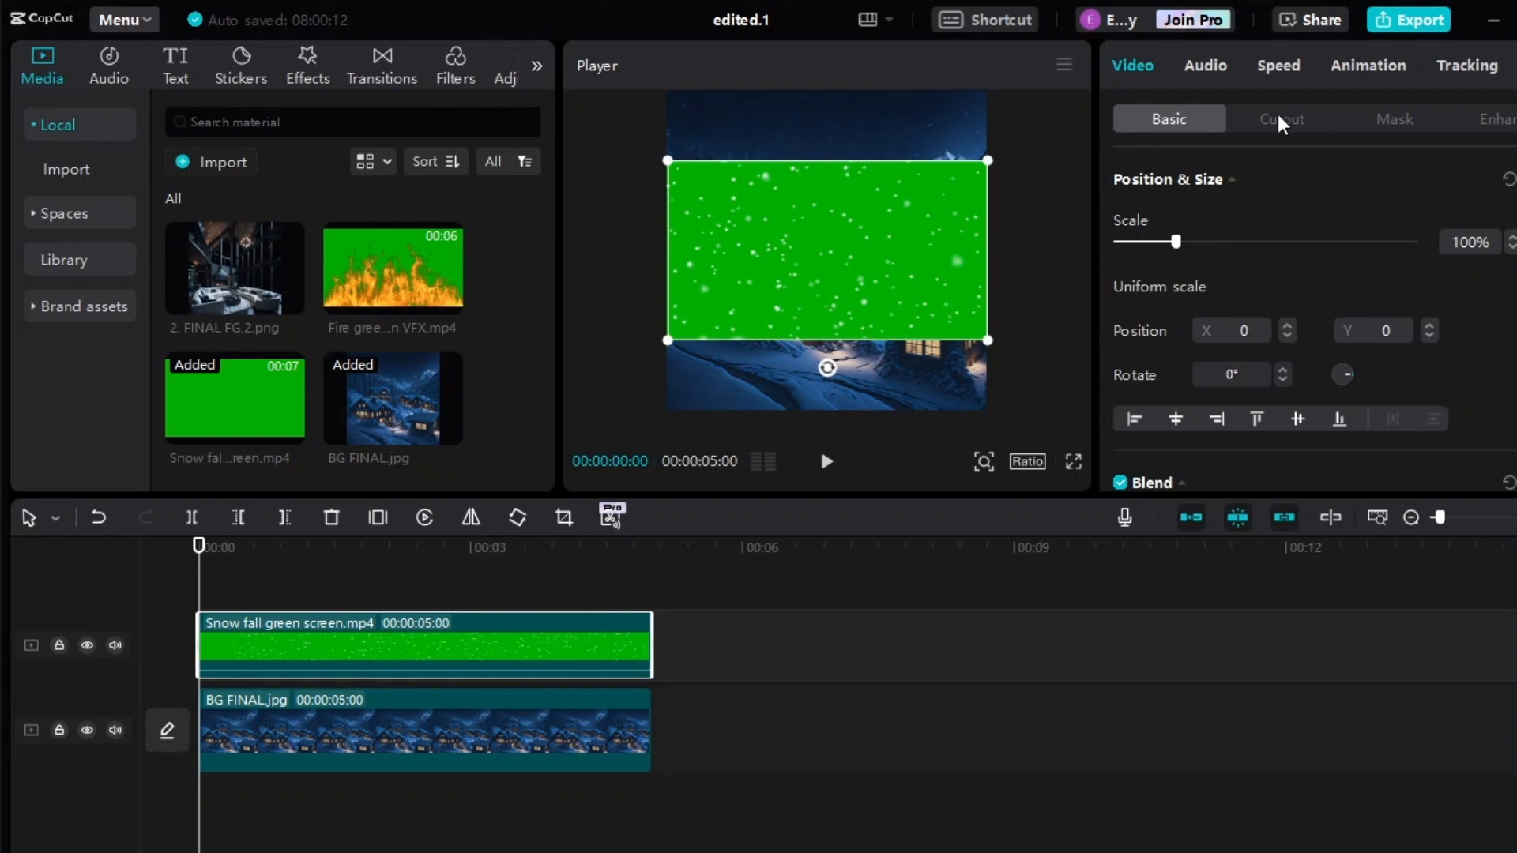
left_click(1282, 119)
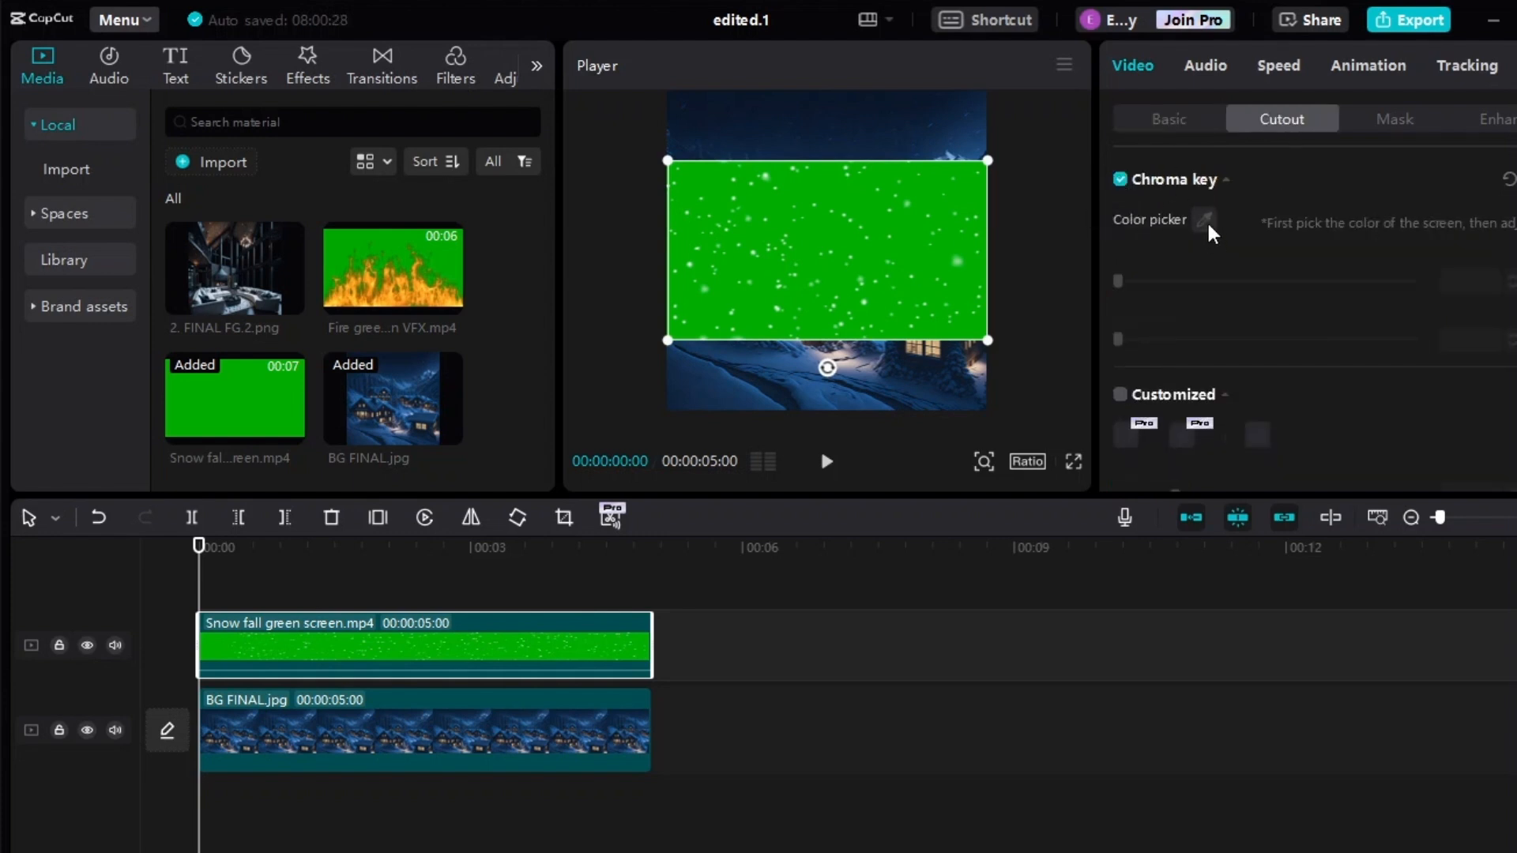
left_click(1204, 219)
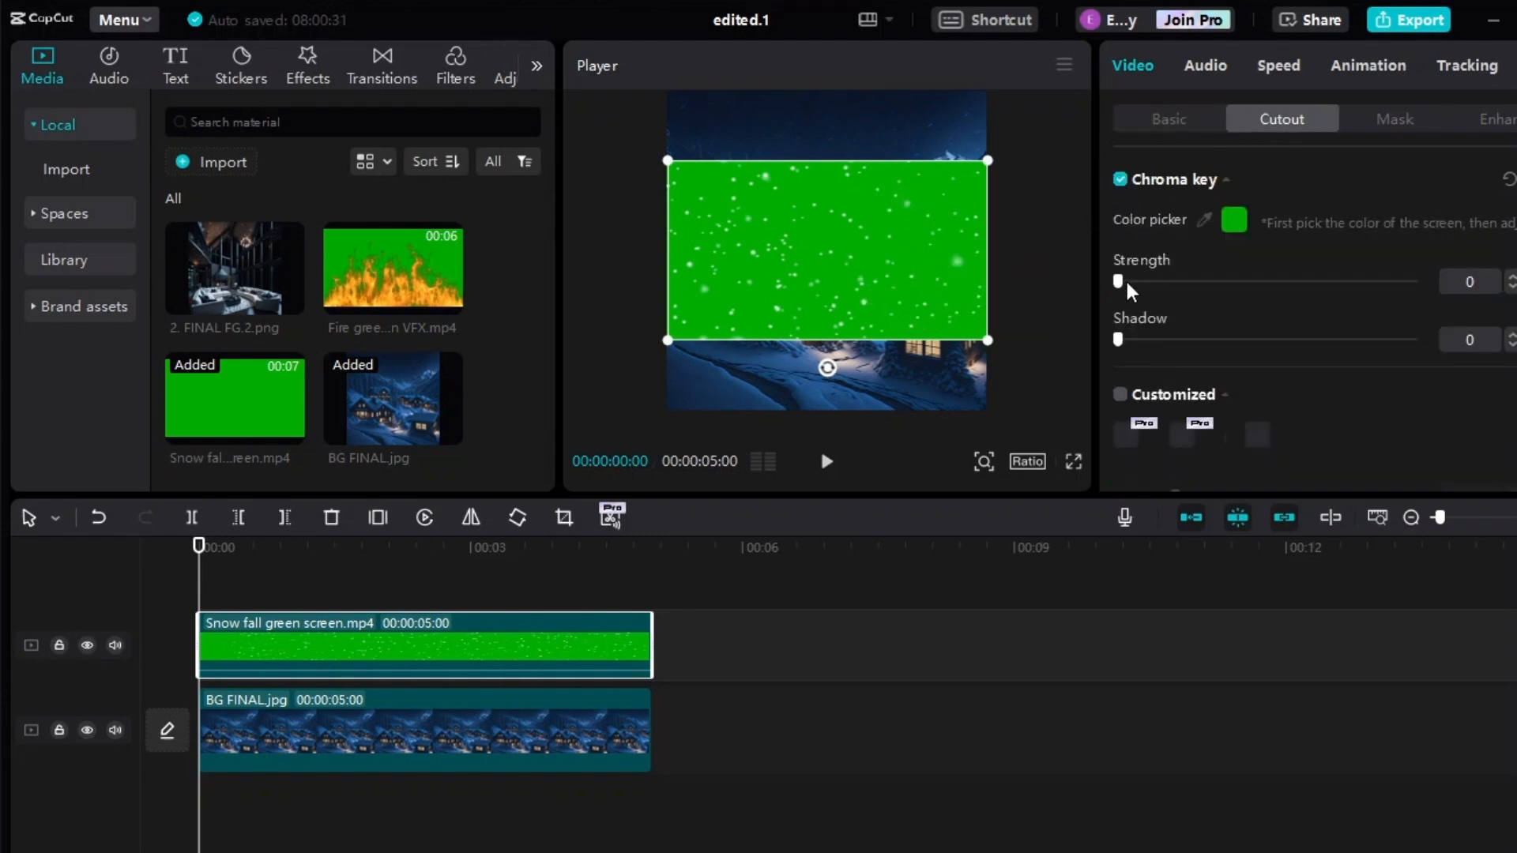
left_click_drag(1118, 281, 1152, 281)
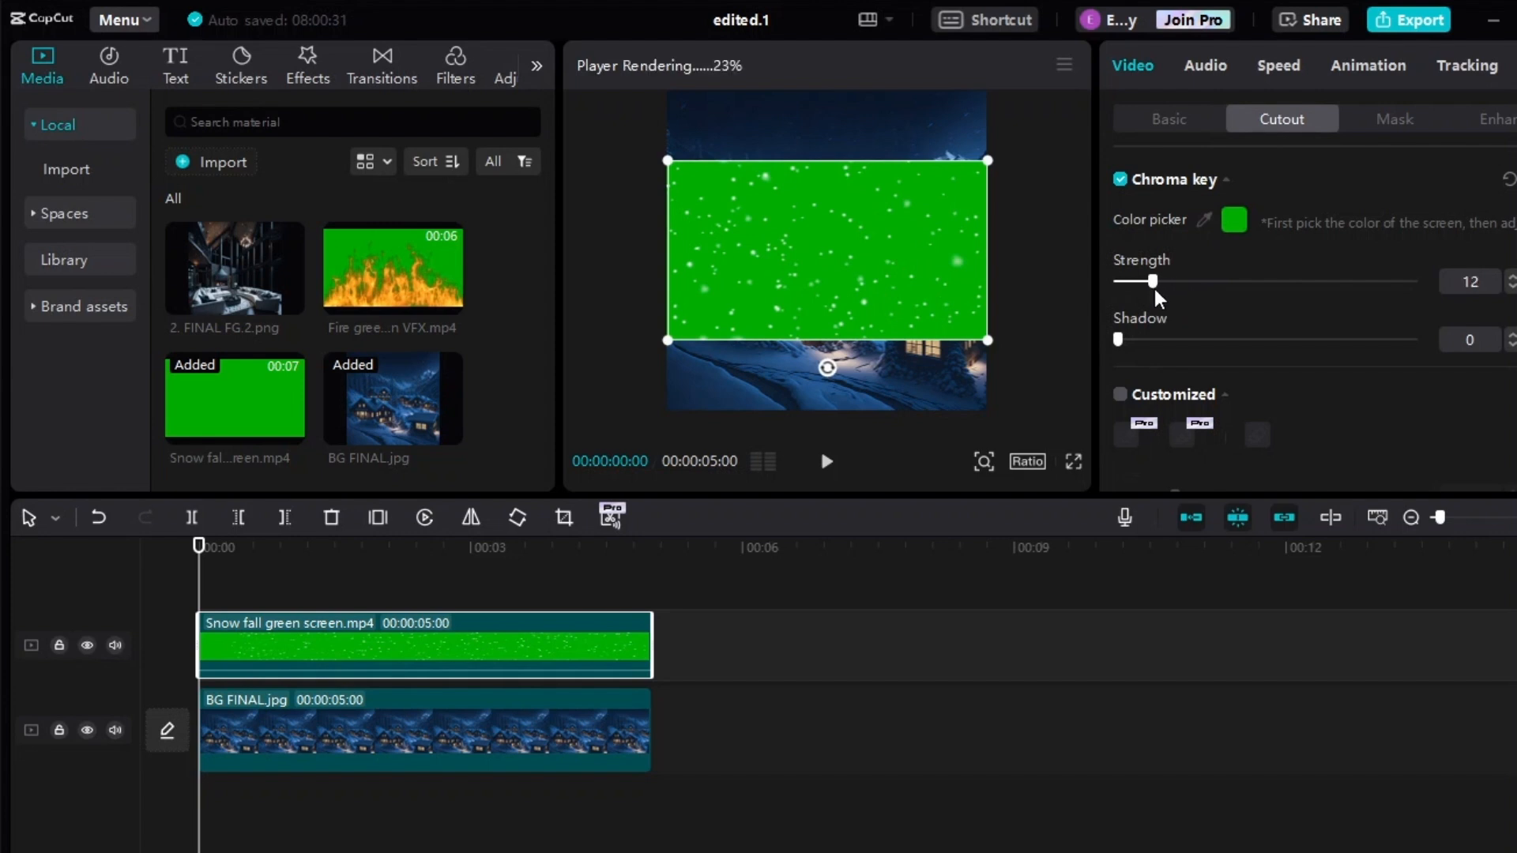
left_click_drag(1155, 281, 1146, 281)
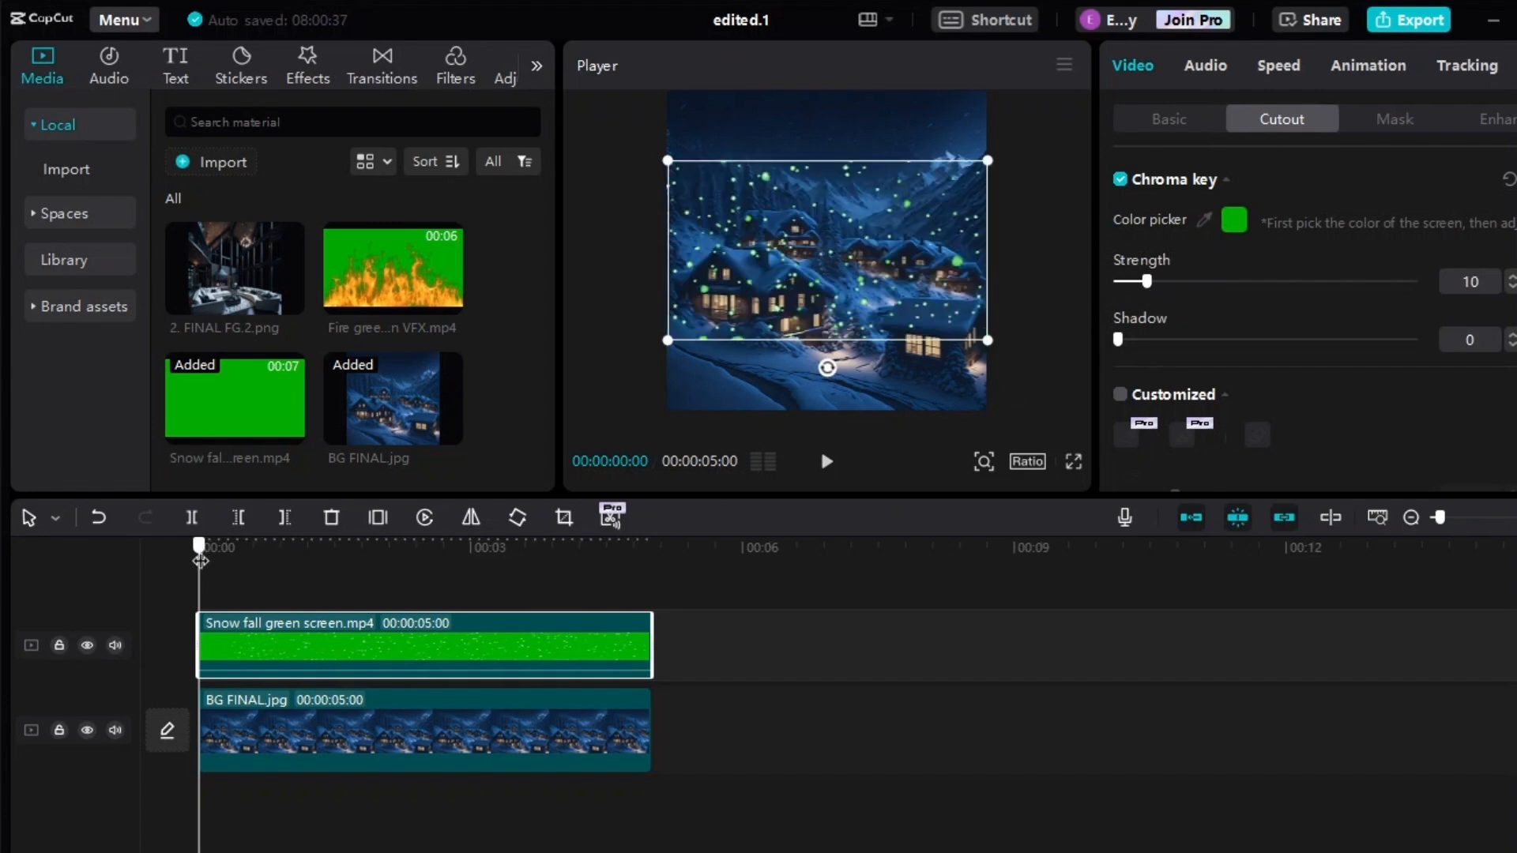
left_click(1072, 461)
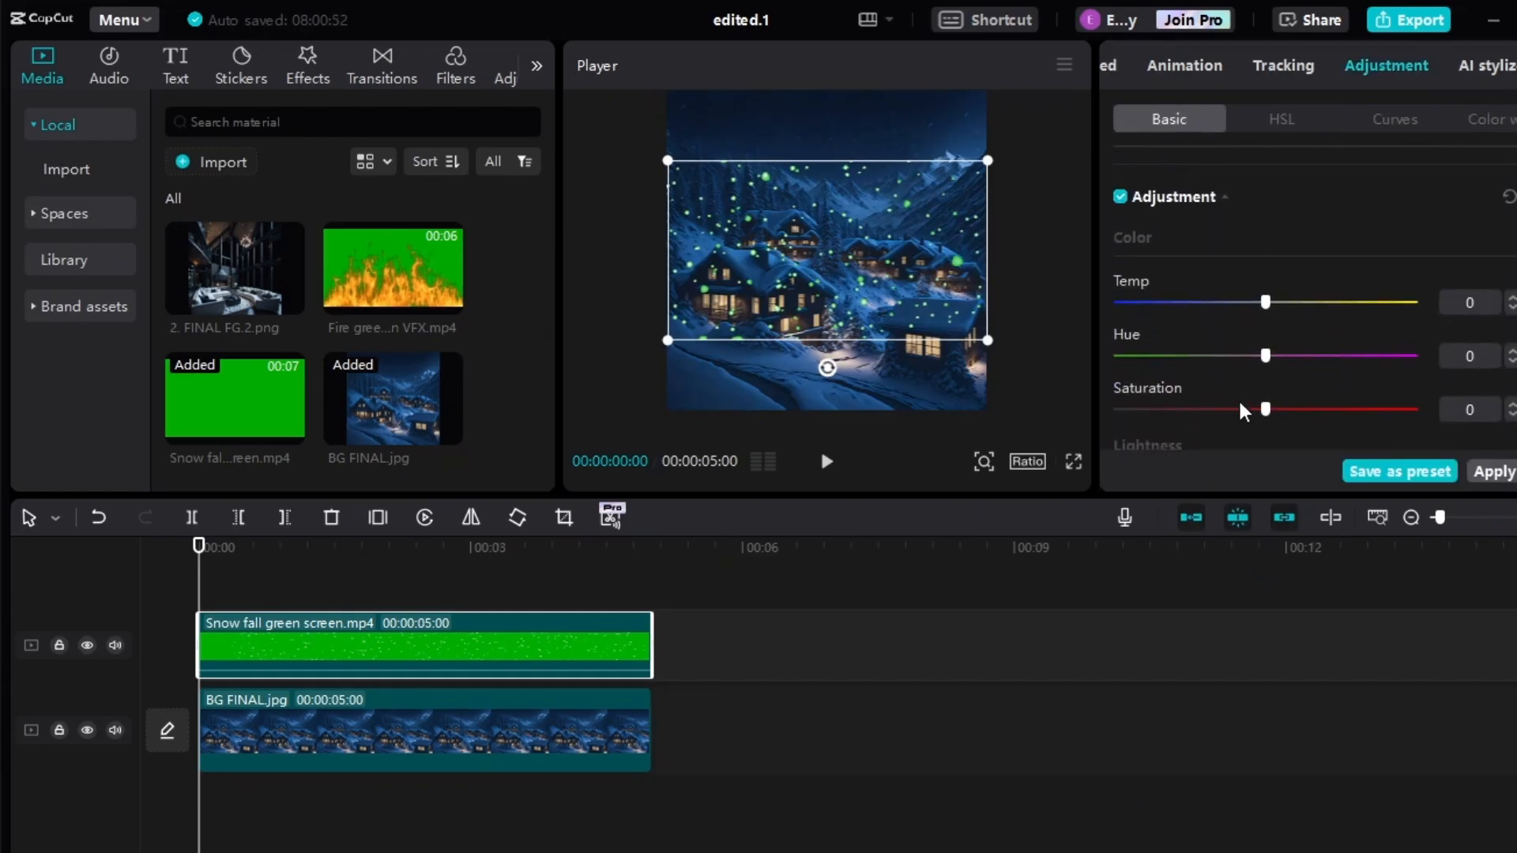
Step: Set the snow clip to Saturation -50, Brightness 50, then enlarge and tilt it over the scene
left_click_drag(1264, 408, 1117, 408)
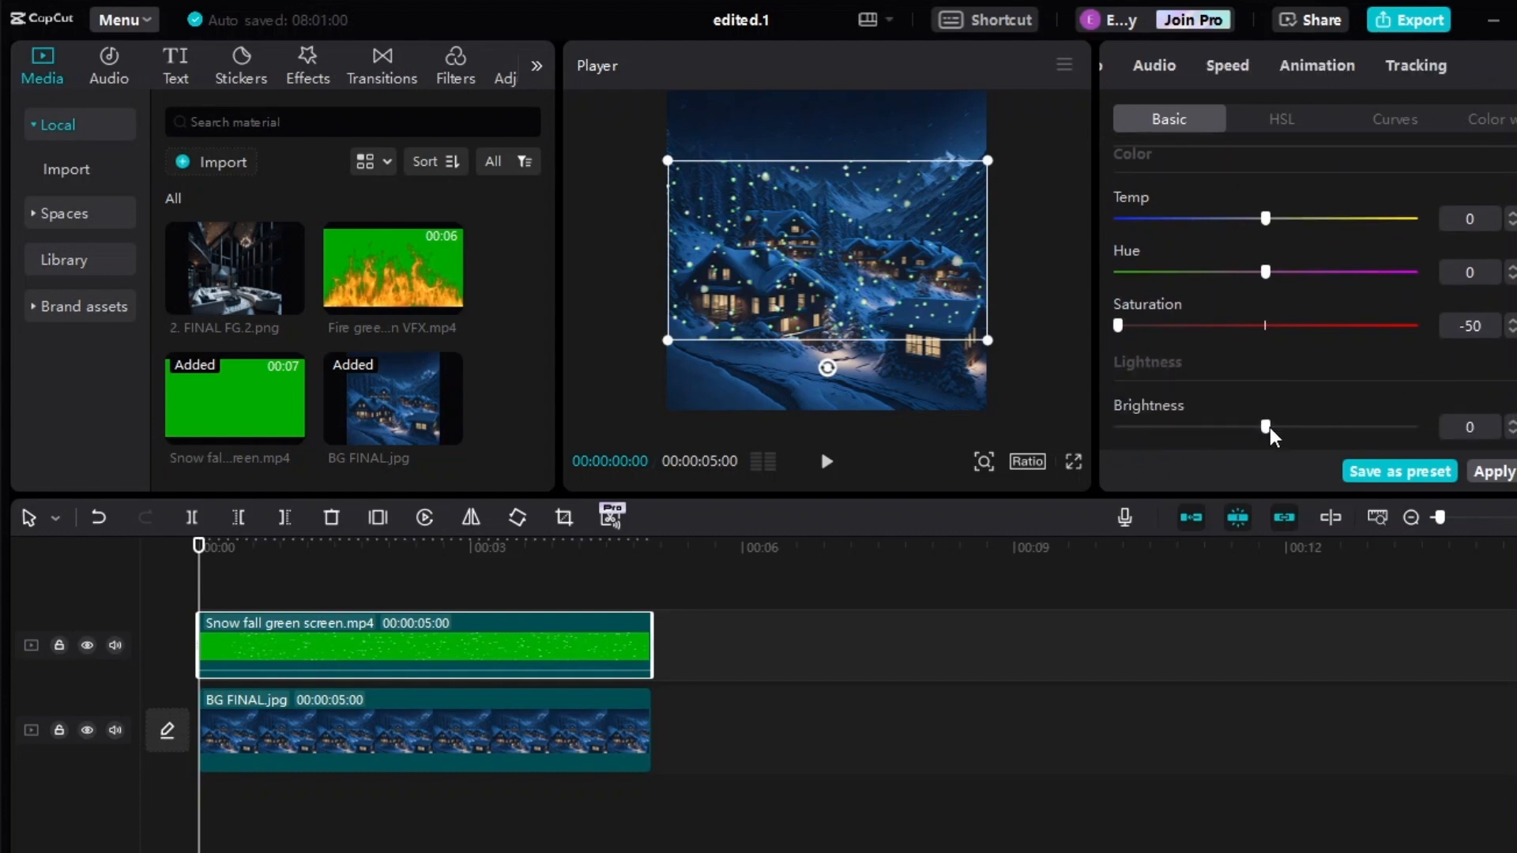
left_click_drag(1266, 426, 1416, 427)
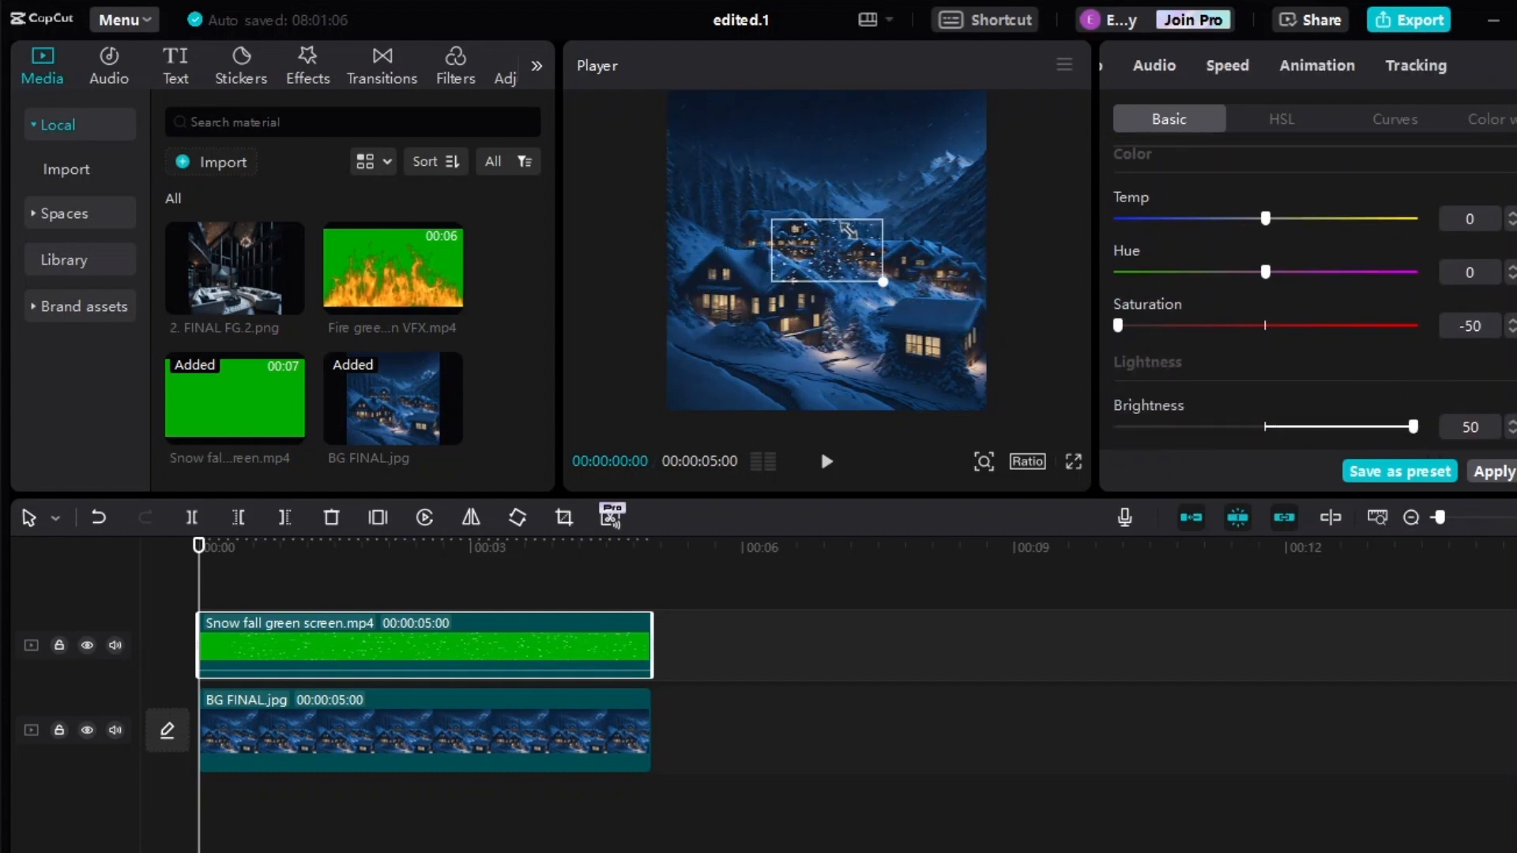
left_click_drag(825, 251, 904, 184)
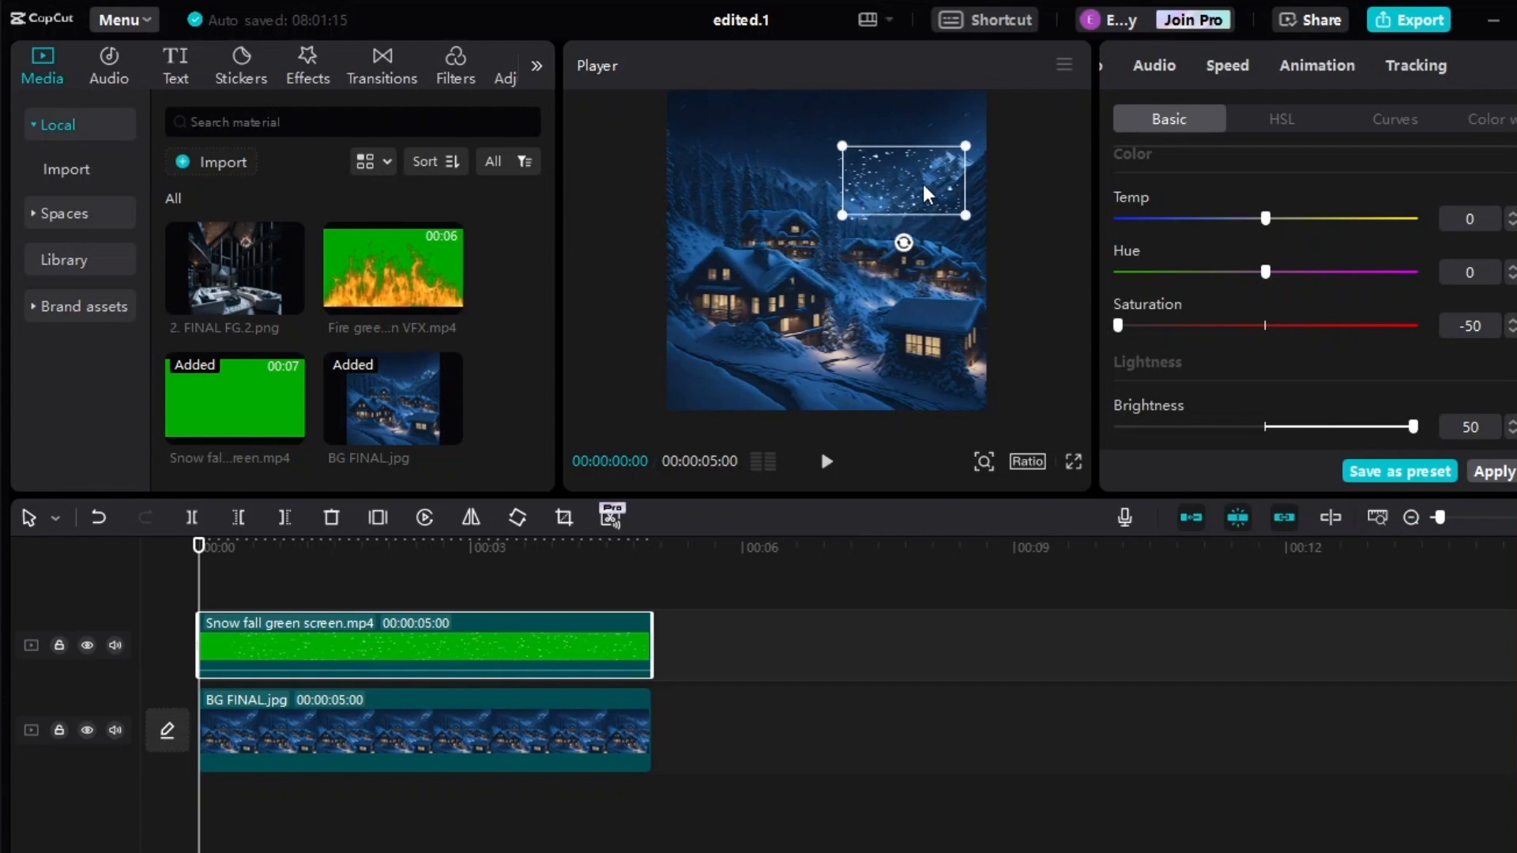
left_click_drag(903, 240, 929, 186)
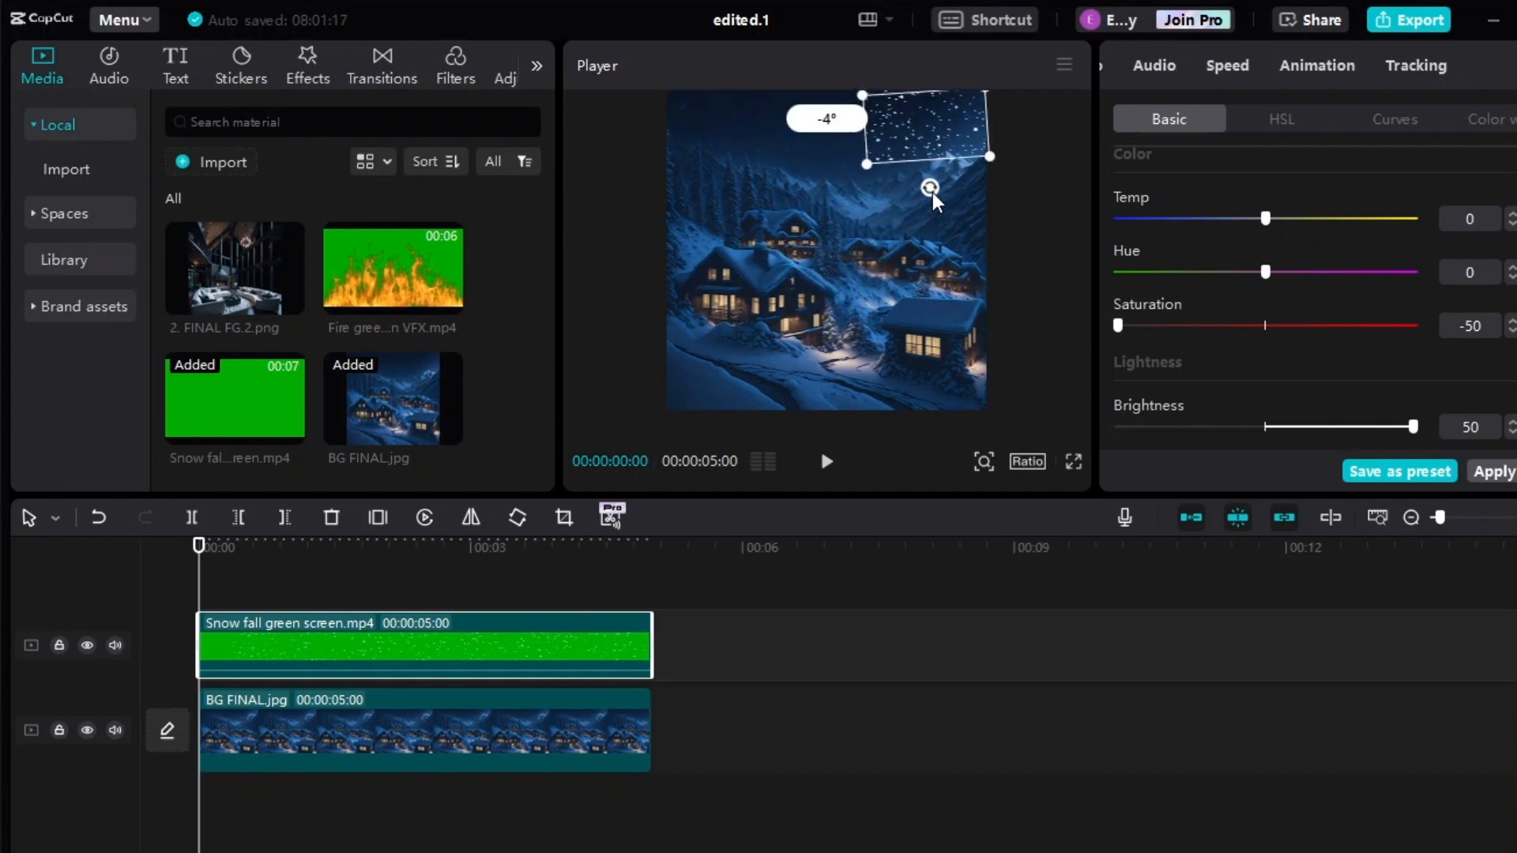
key("ctrl+v")
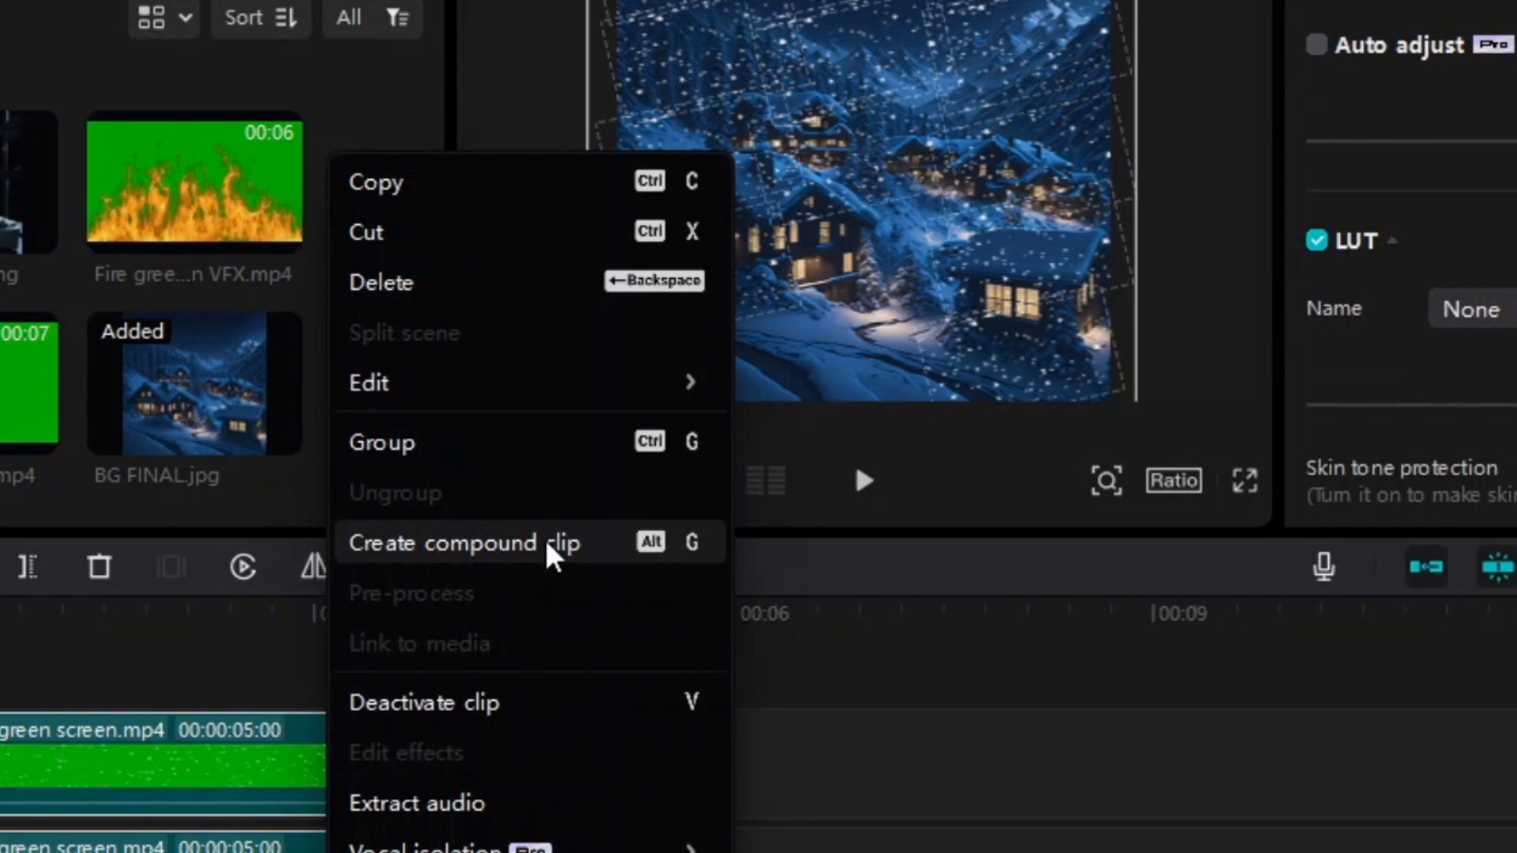
Step: Compound the snow layers, darken the village to -15 and key out the fire clip's green
left_click(462, 542)
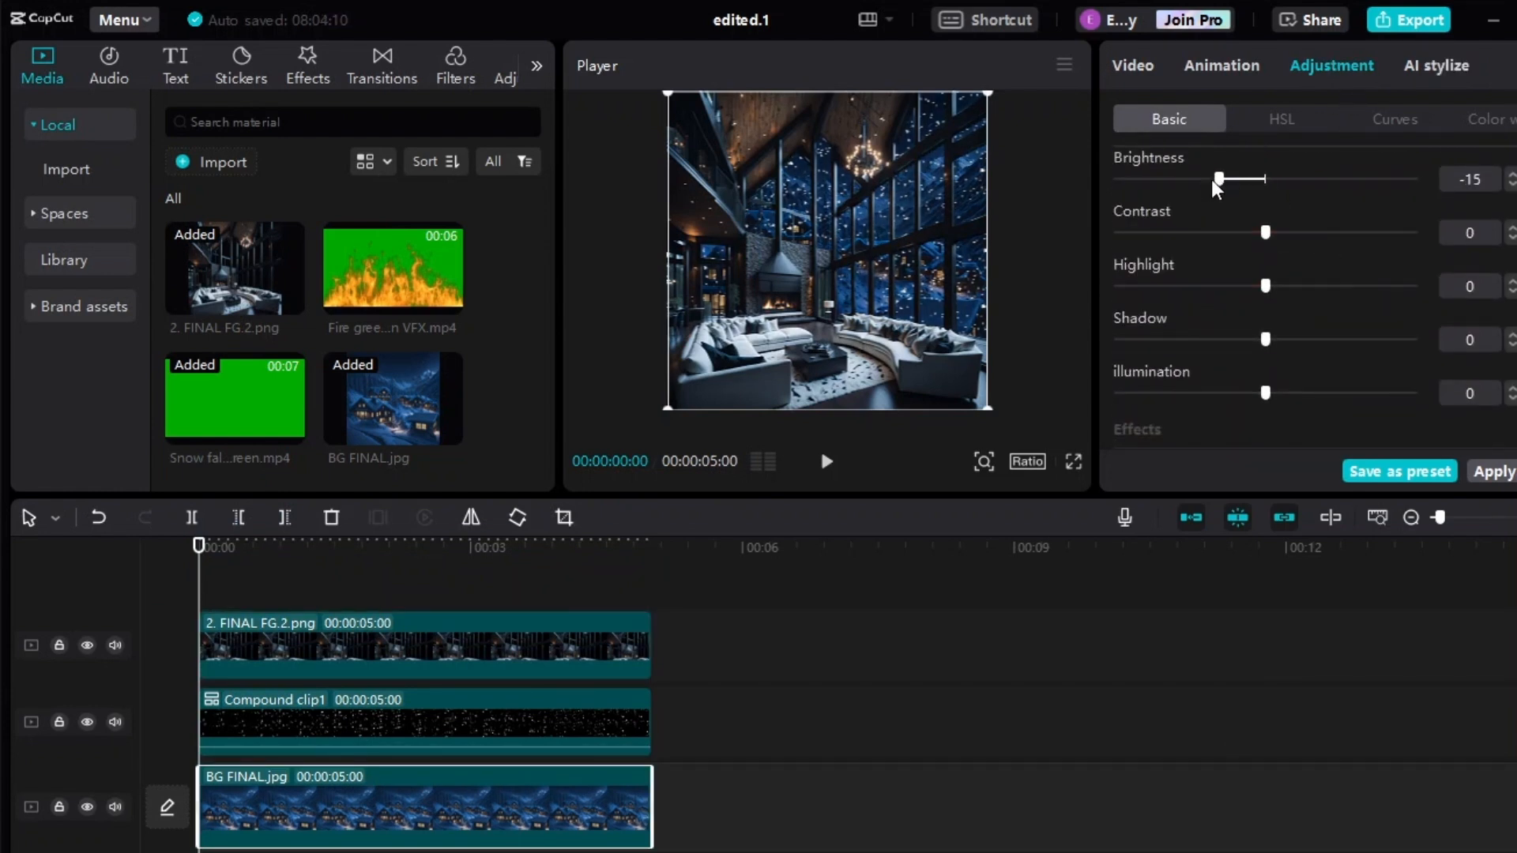
left_click_drag(1218, 179, 1201, 178)
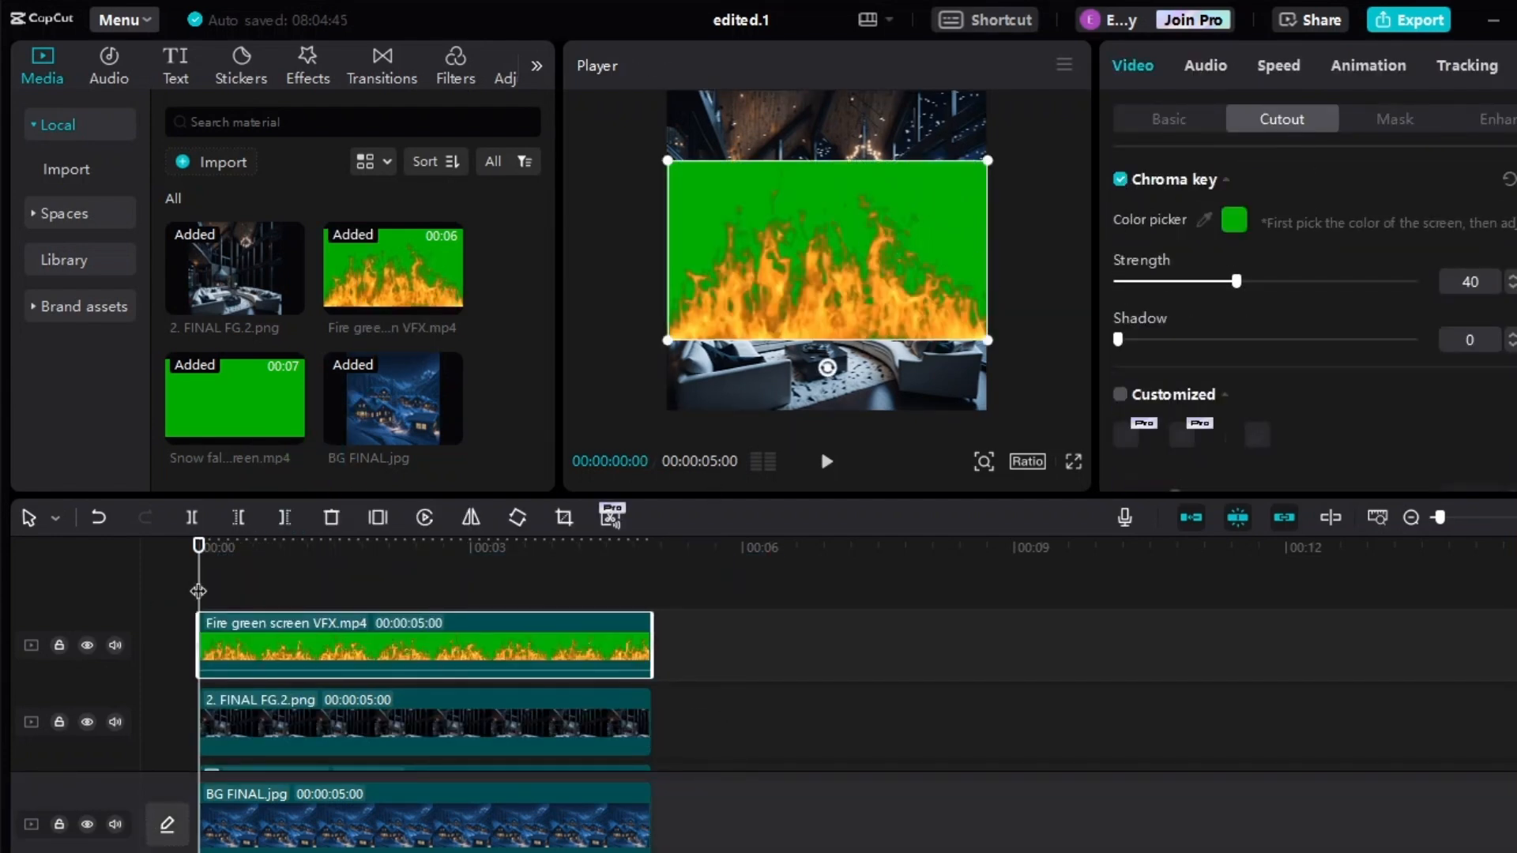
left_click_drag(1263, 282, 1413, 282)
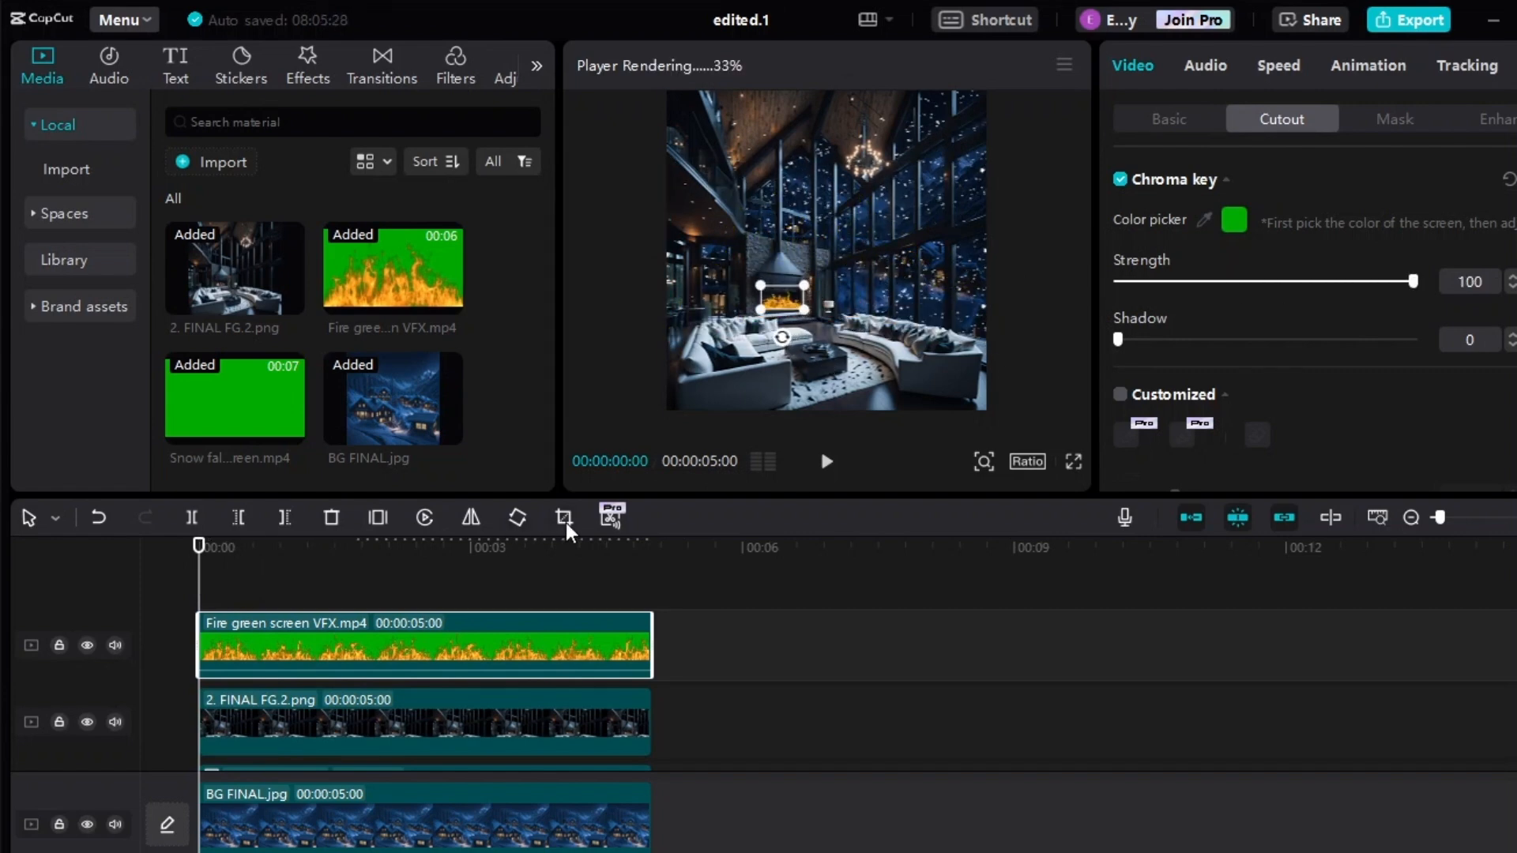
Step: Crop the empty area above the flames and export the composite as 'edited_final'
left_click(562, 519)
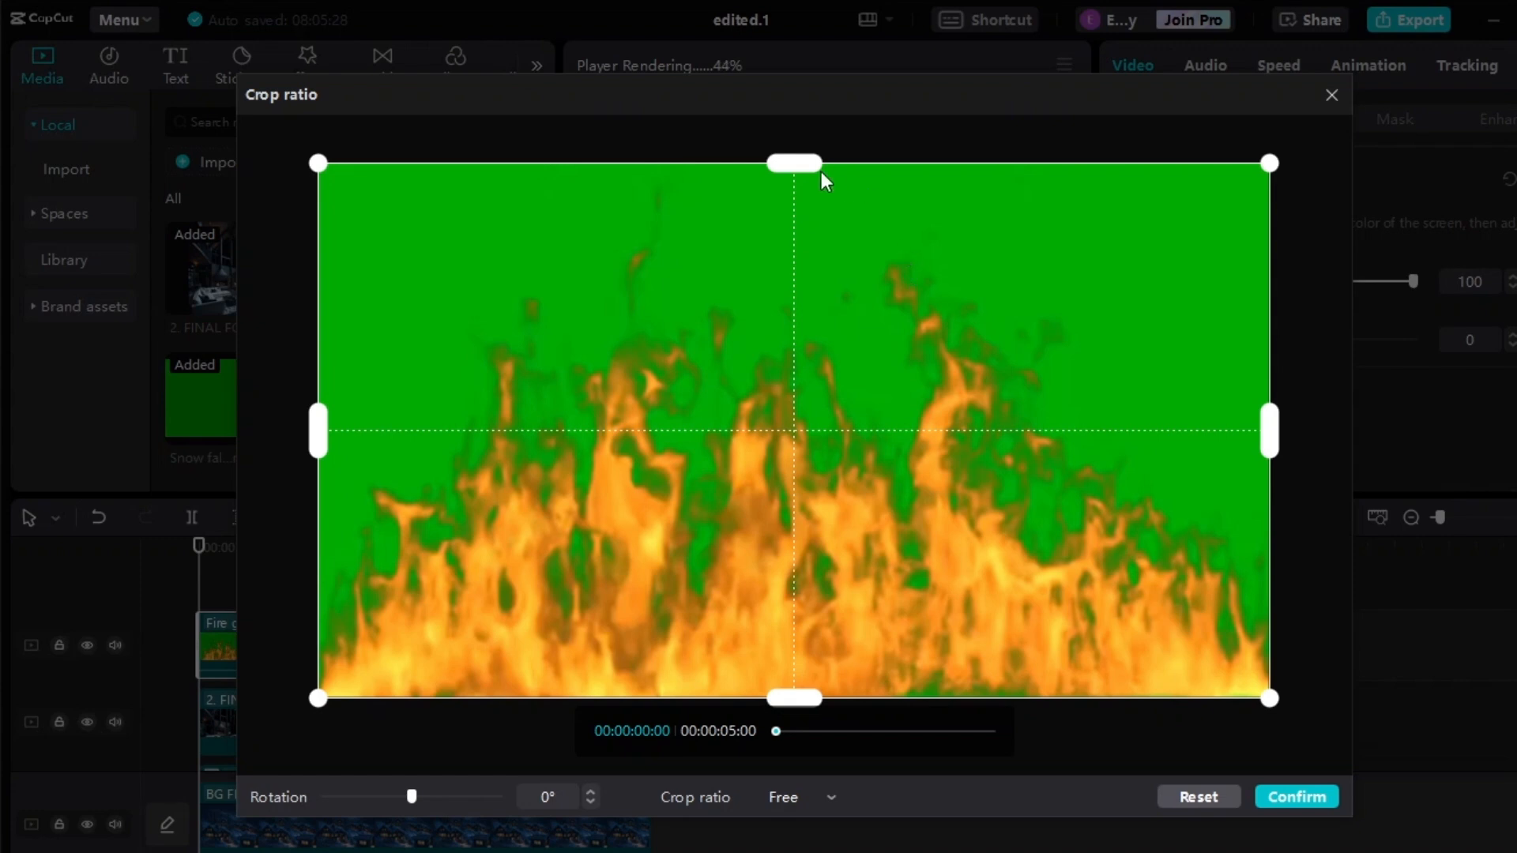
left_click_drag(793, 163, 793, 369)
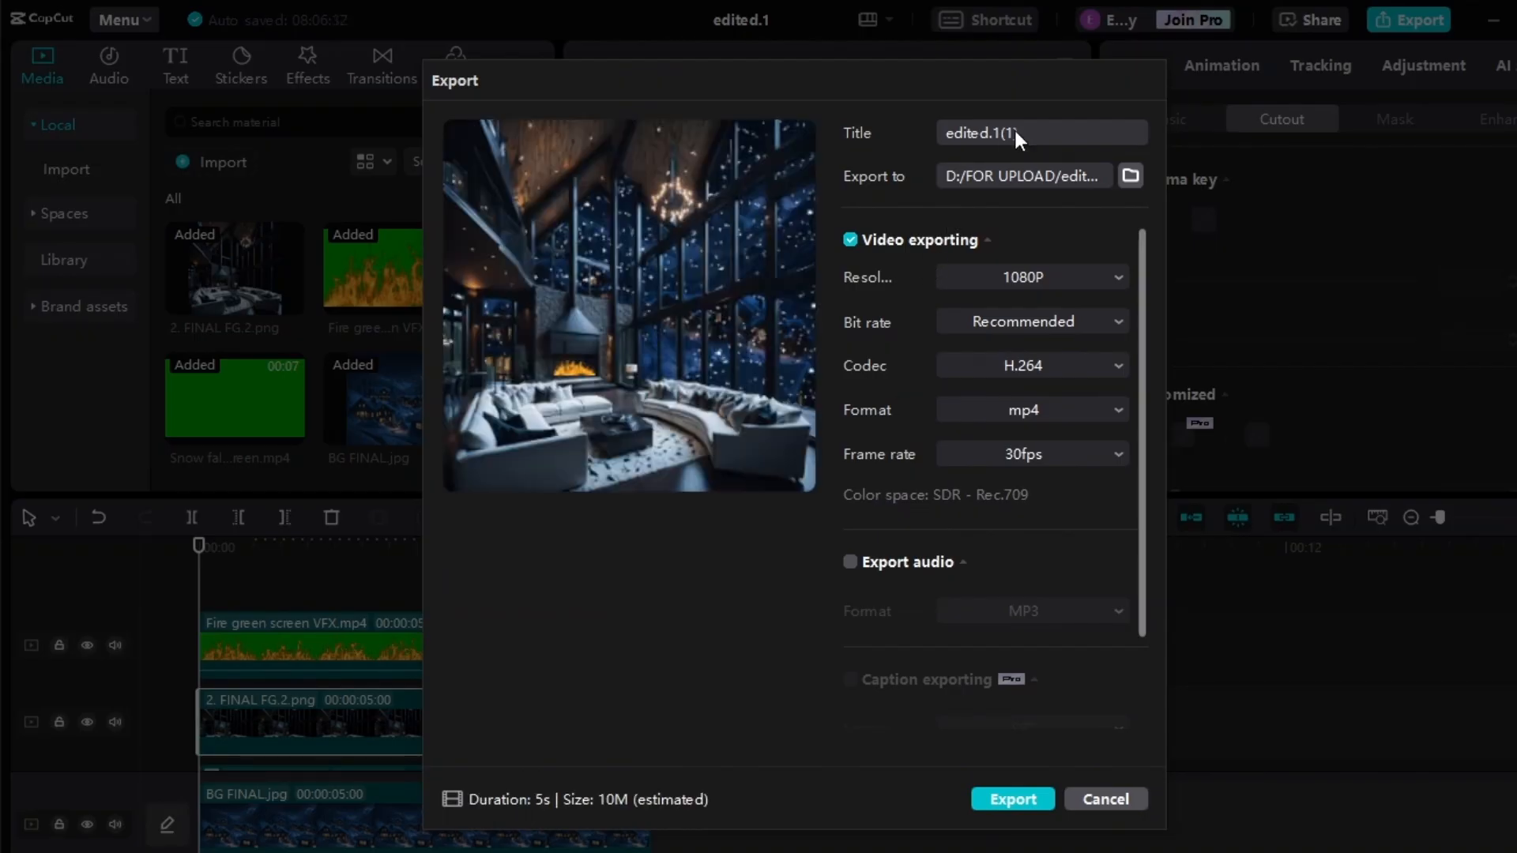
type("edited_final")
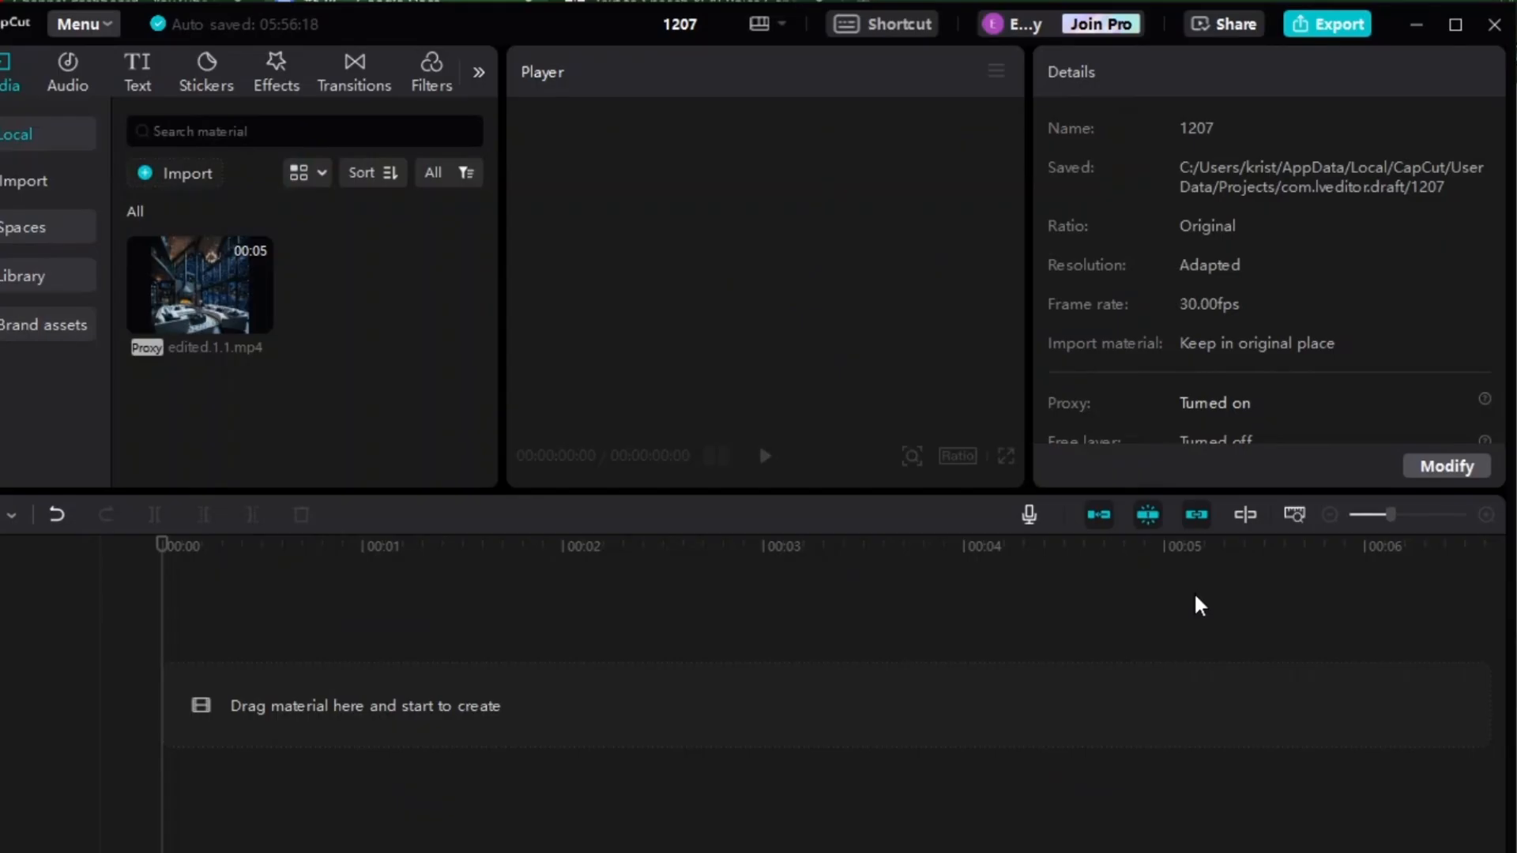
mouse_move(164, 265)
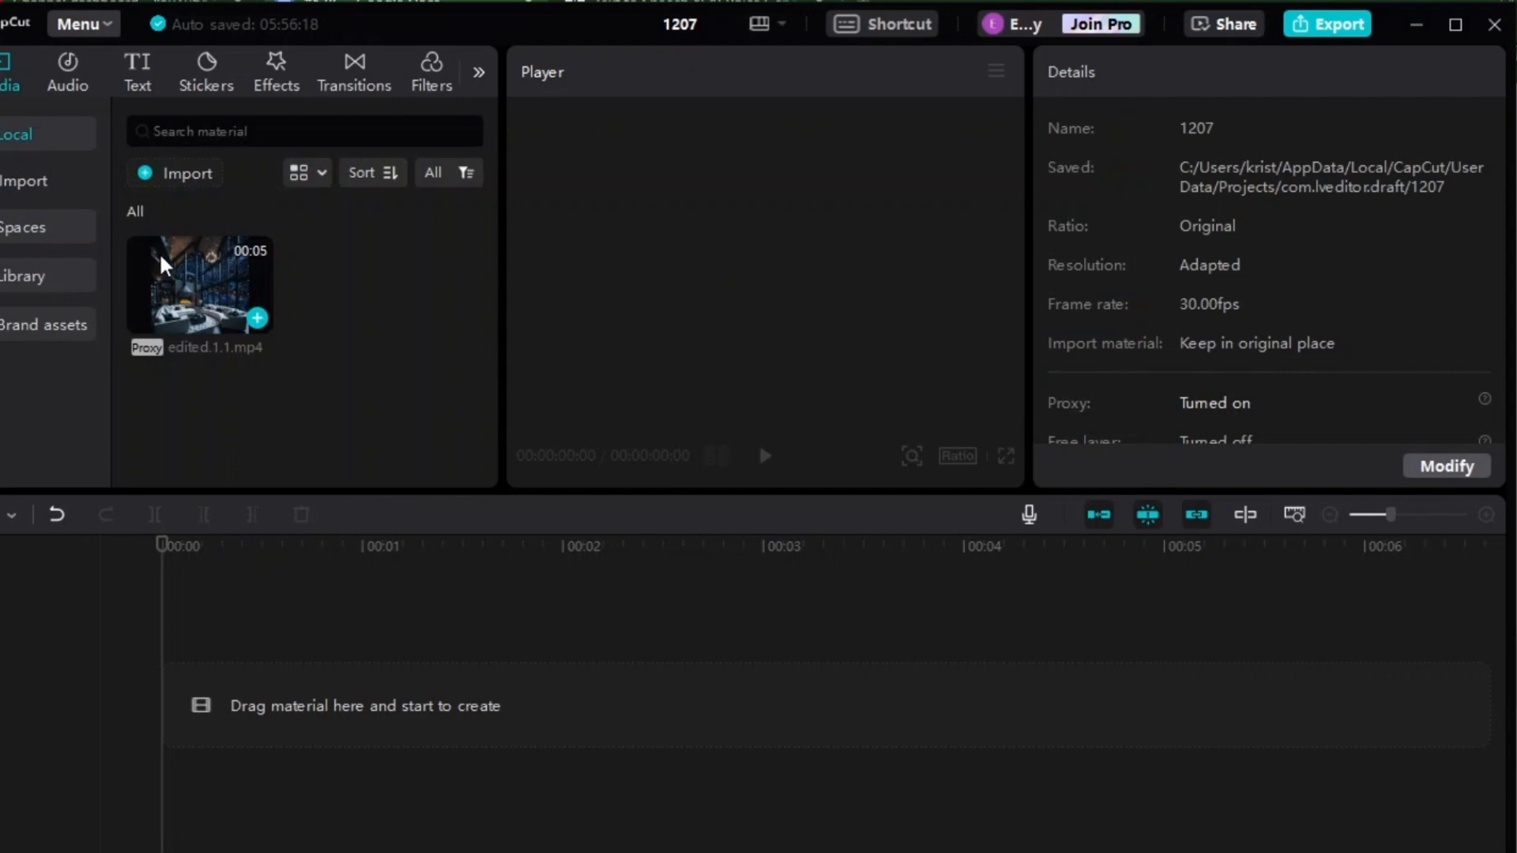
Step: Place edited.1.1.mp4 on the timeline and switch the canvas to vertical 9:16
left_click_drag(199, 283, 387, 675)
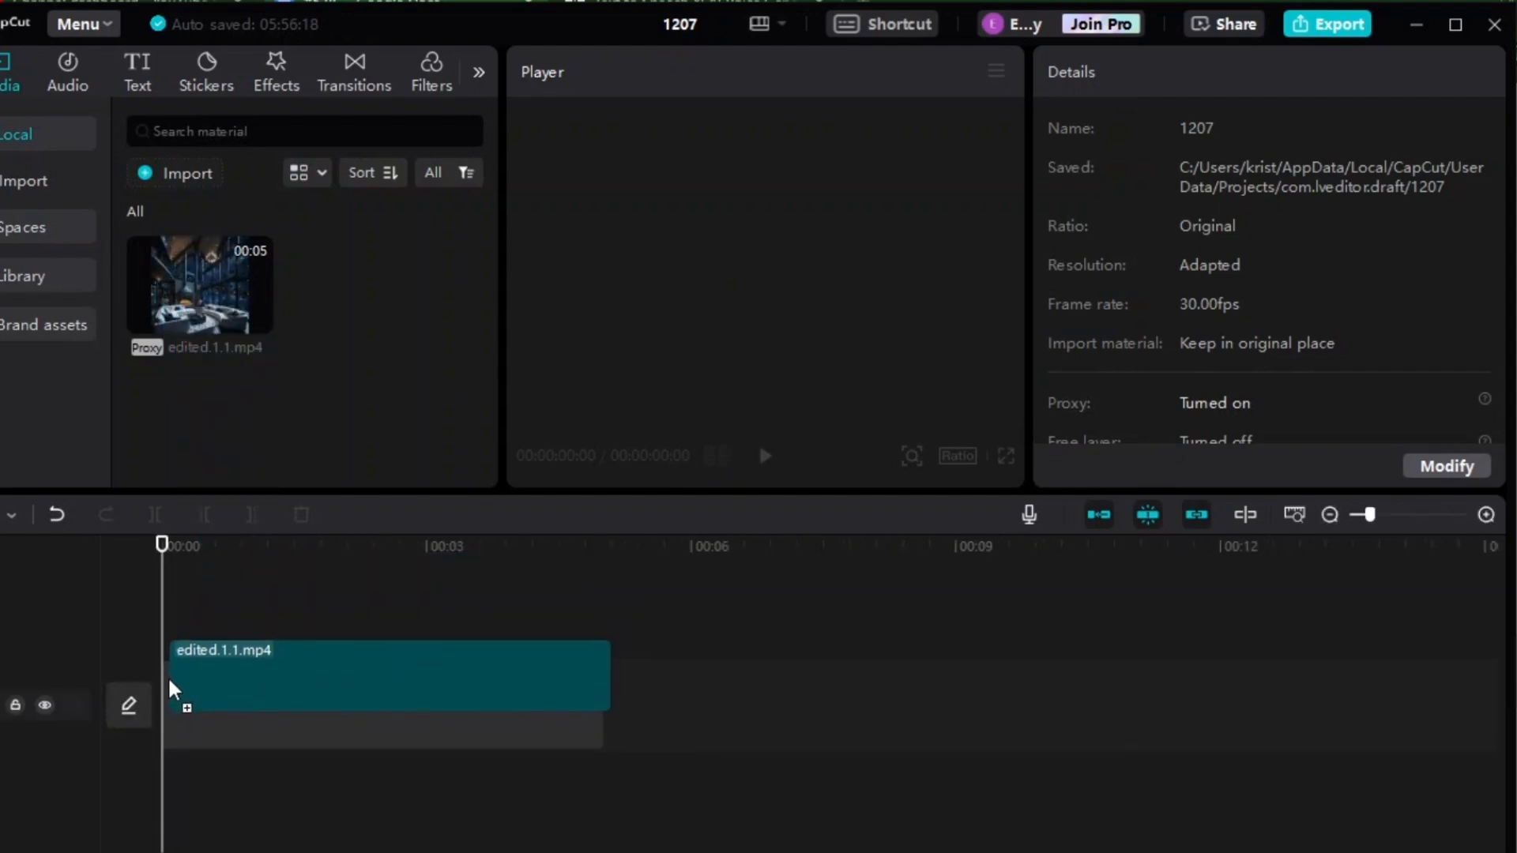
left_click(387, 675)
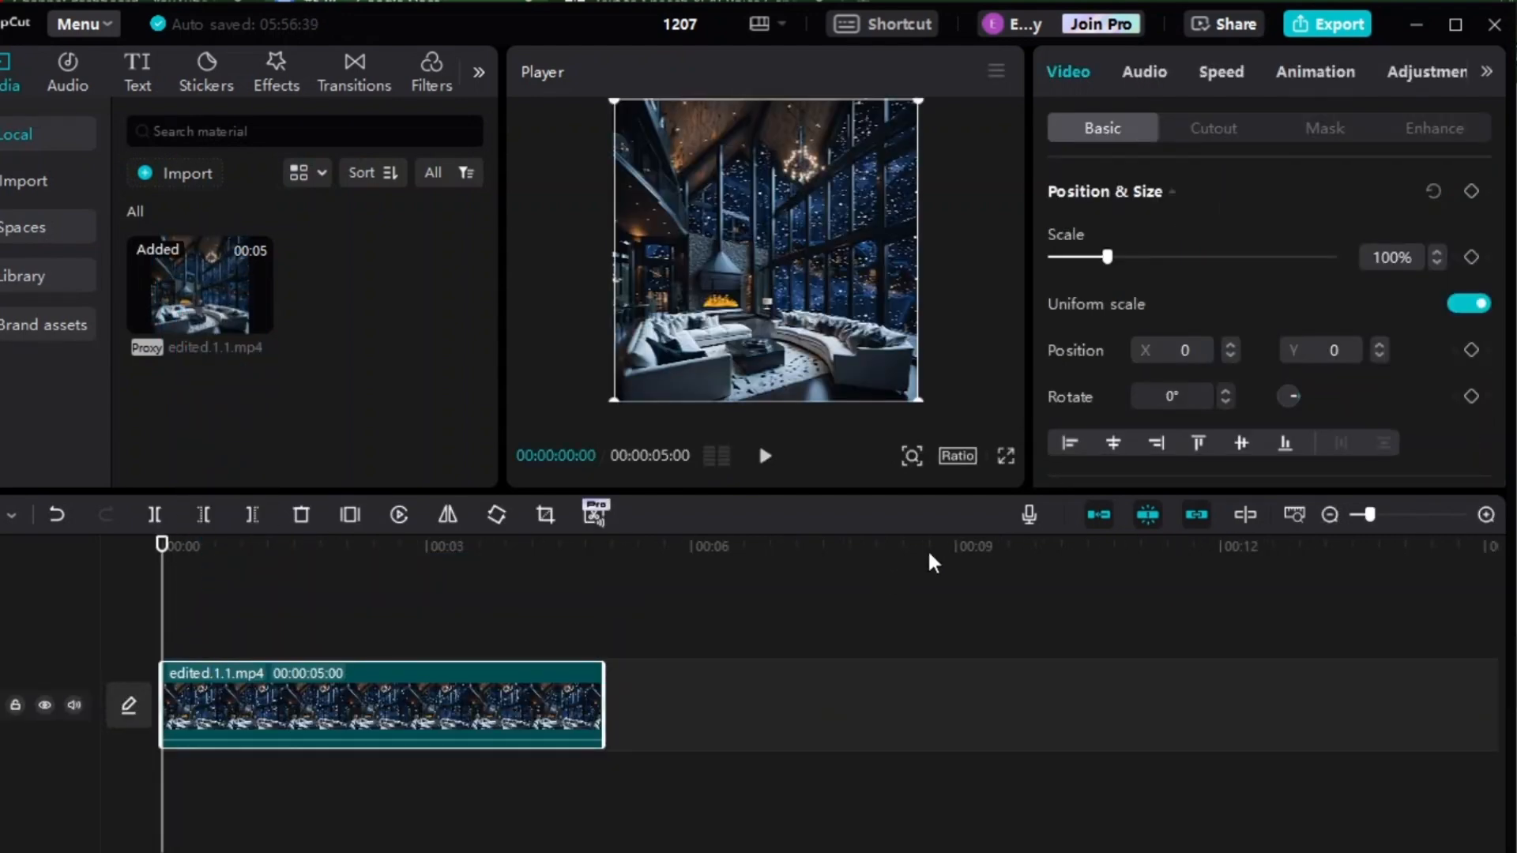
left_click(957, 455)
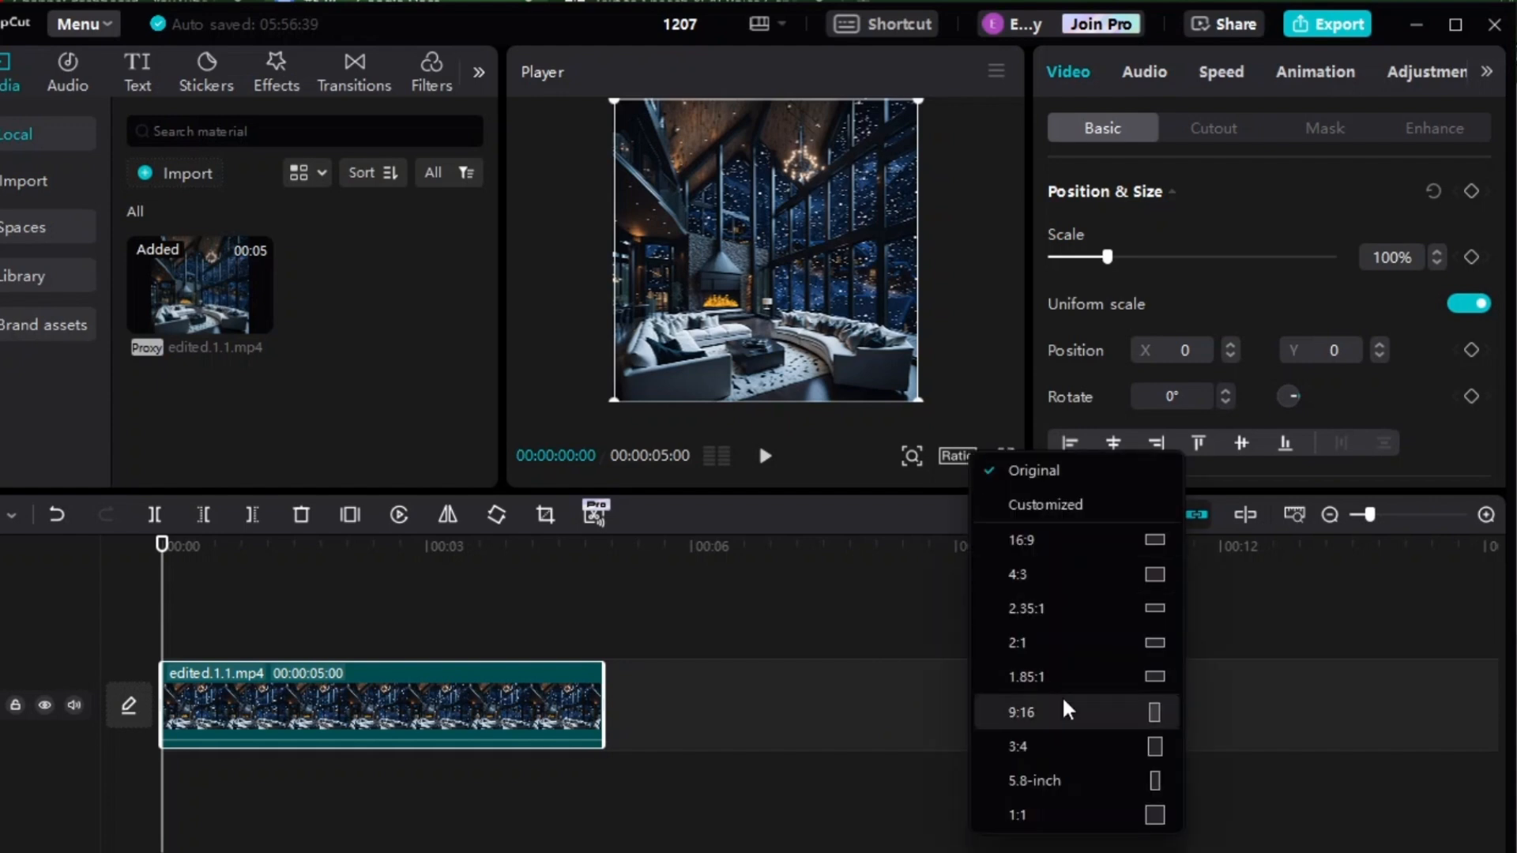
left_click(1018, 712)
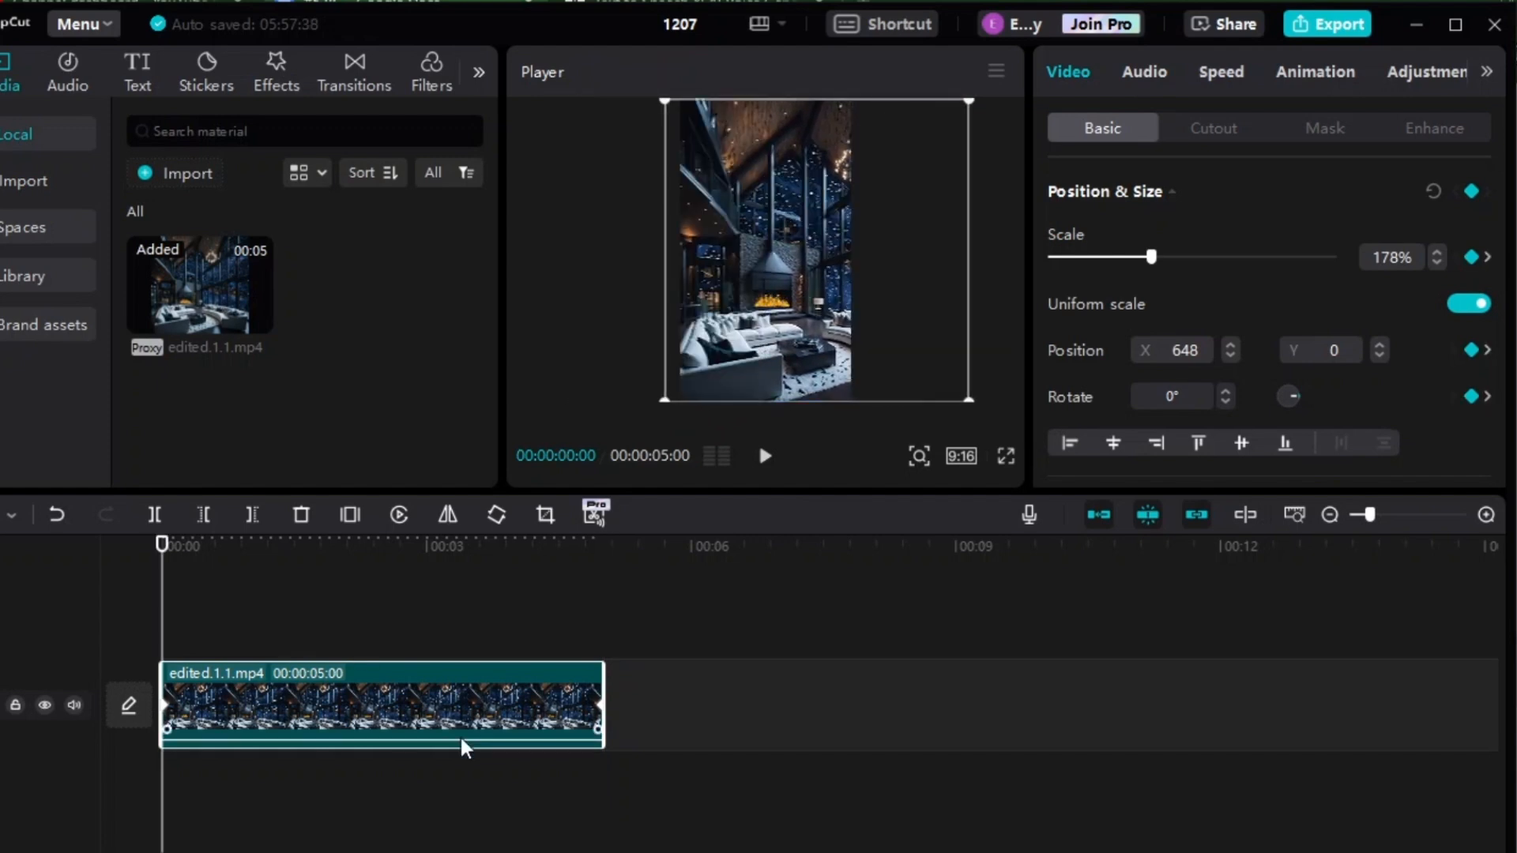
Step: Slow the cabin clip to 0.6x so it lasts 8.4 seconds
left_click(1222, 71)
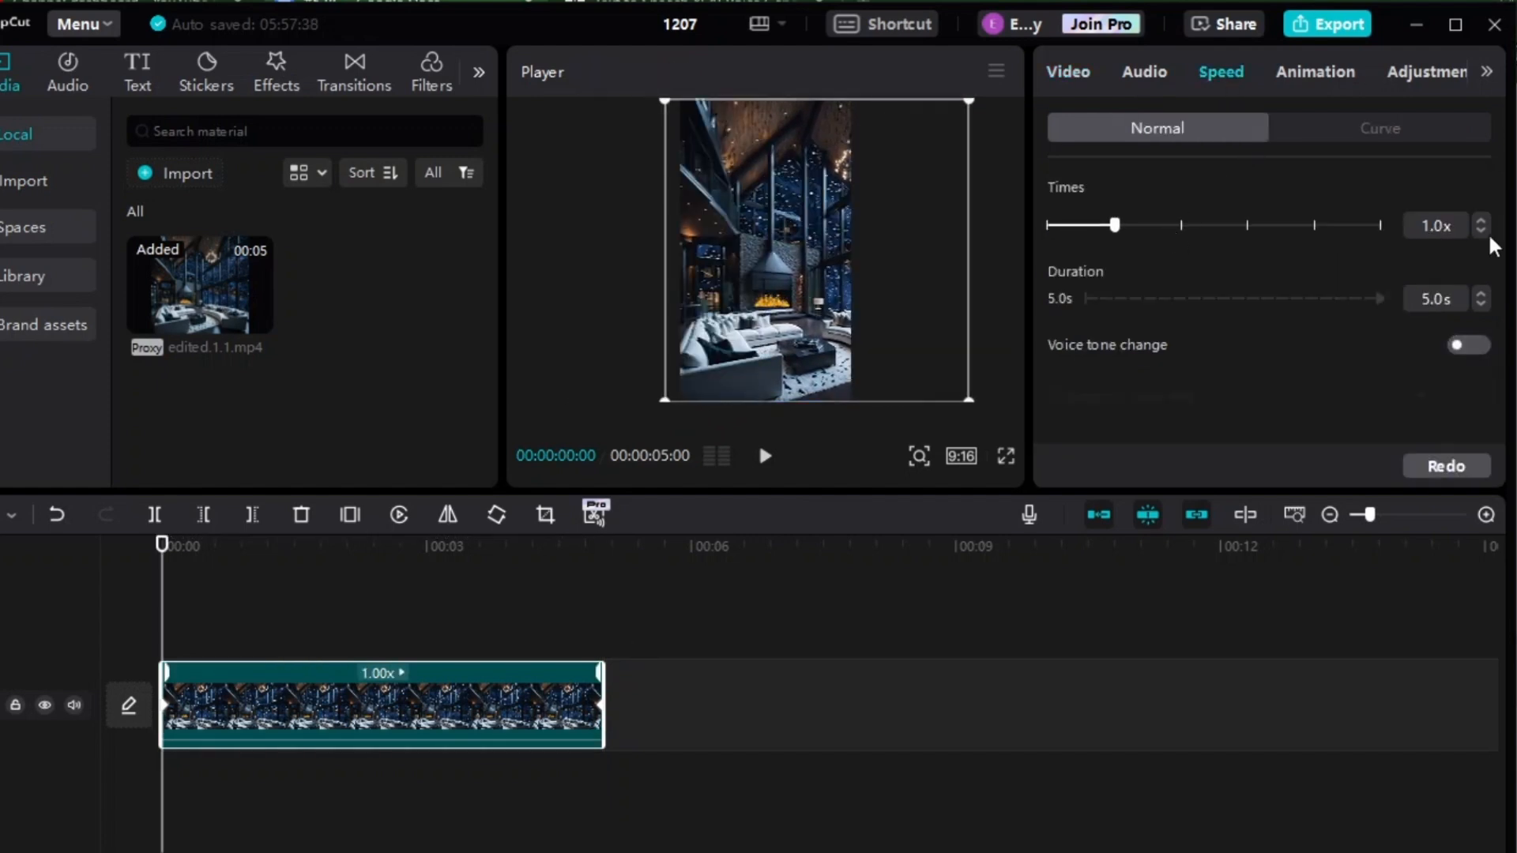
left_click(1481, 230)
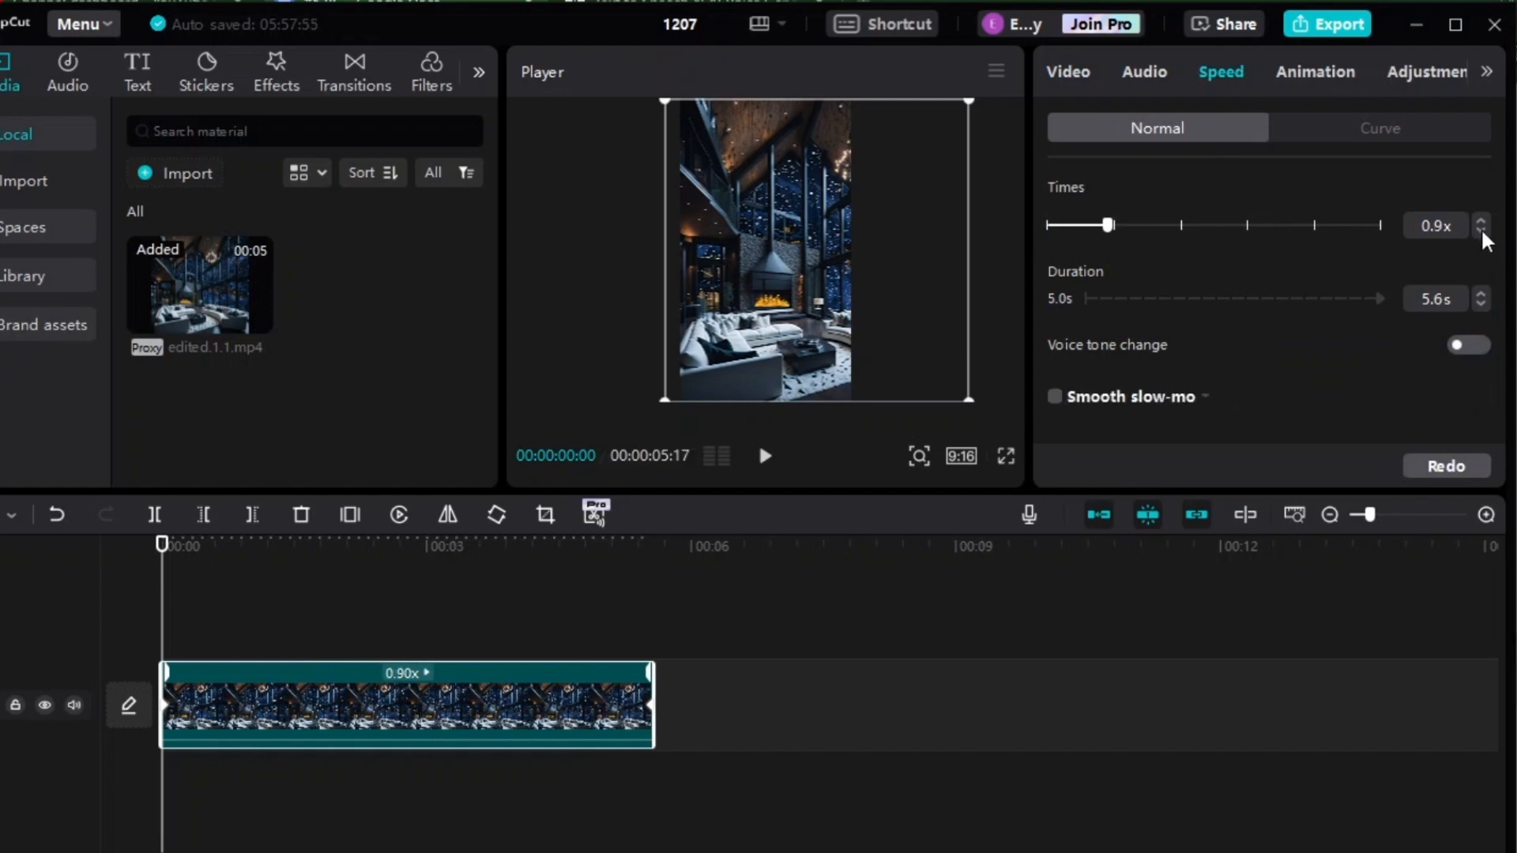
left_click(1481, 231)
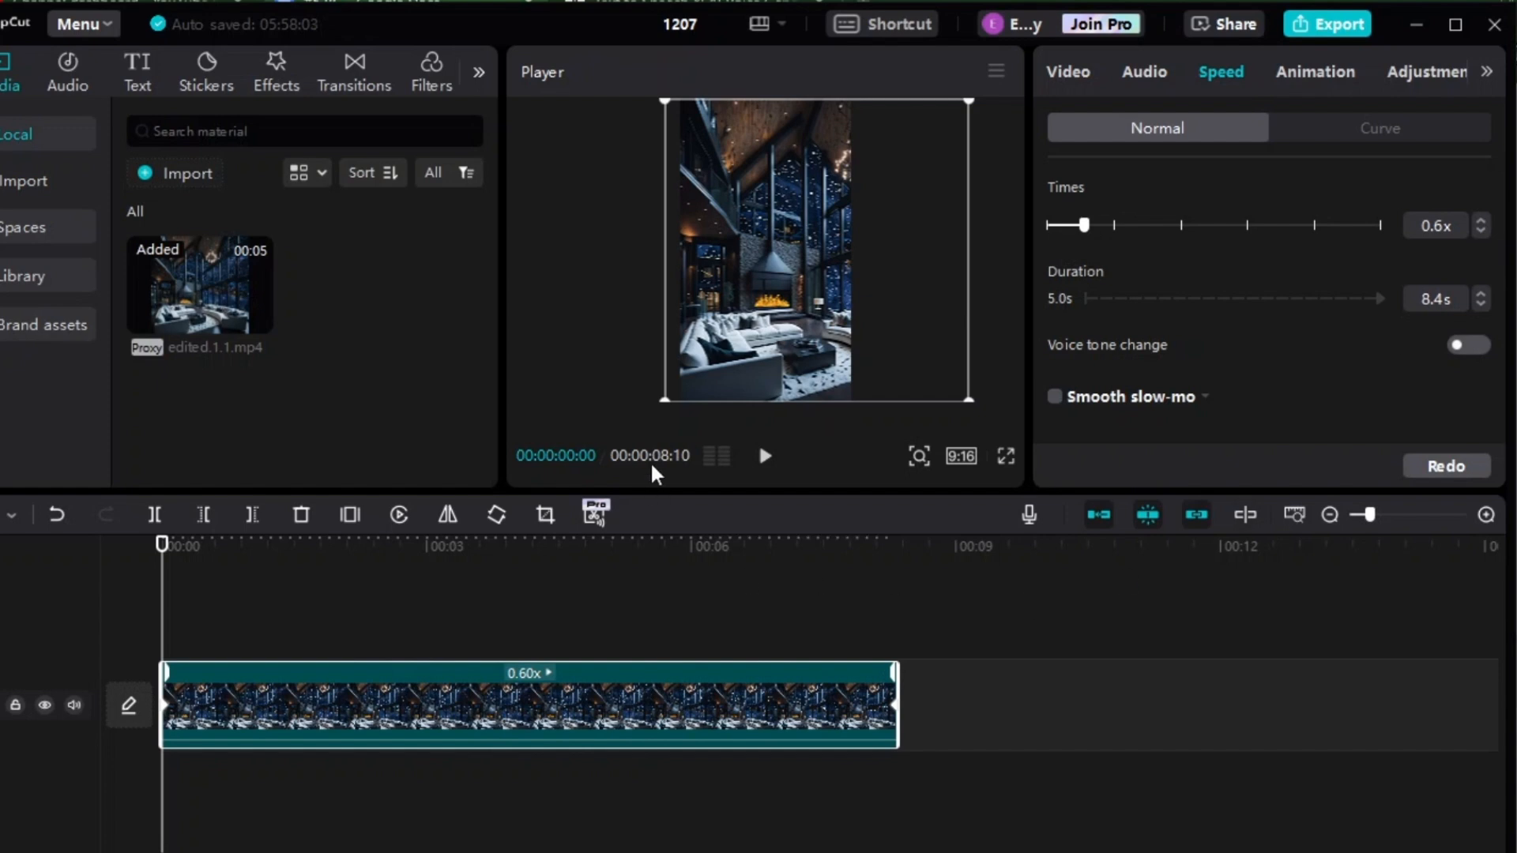
mouse_move(1328, 24)
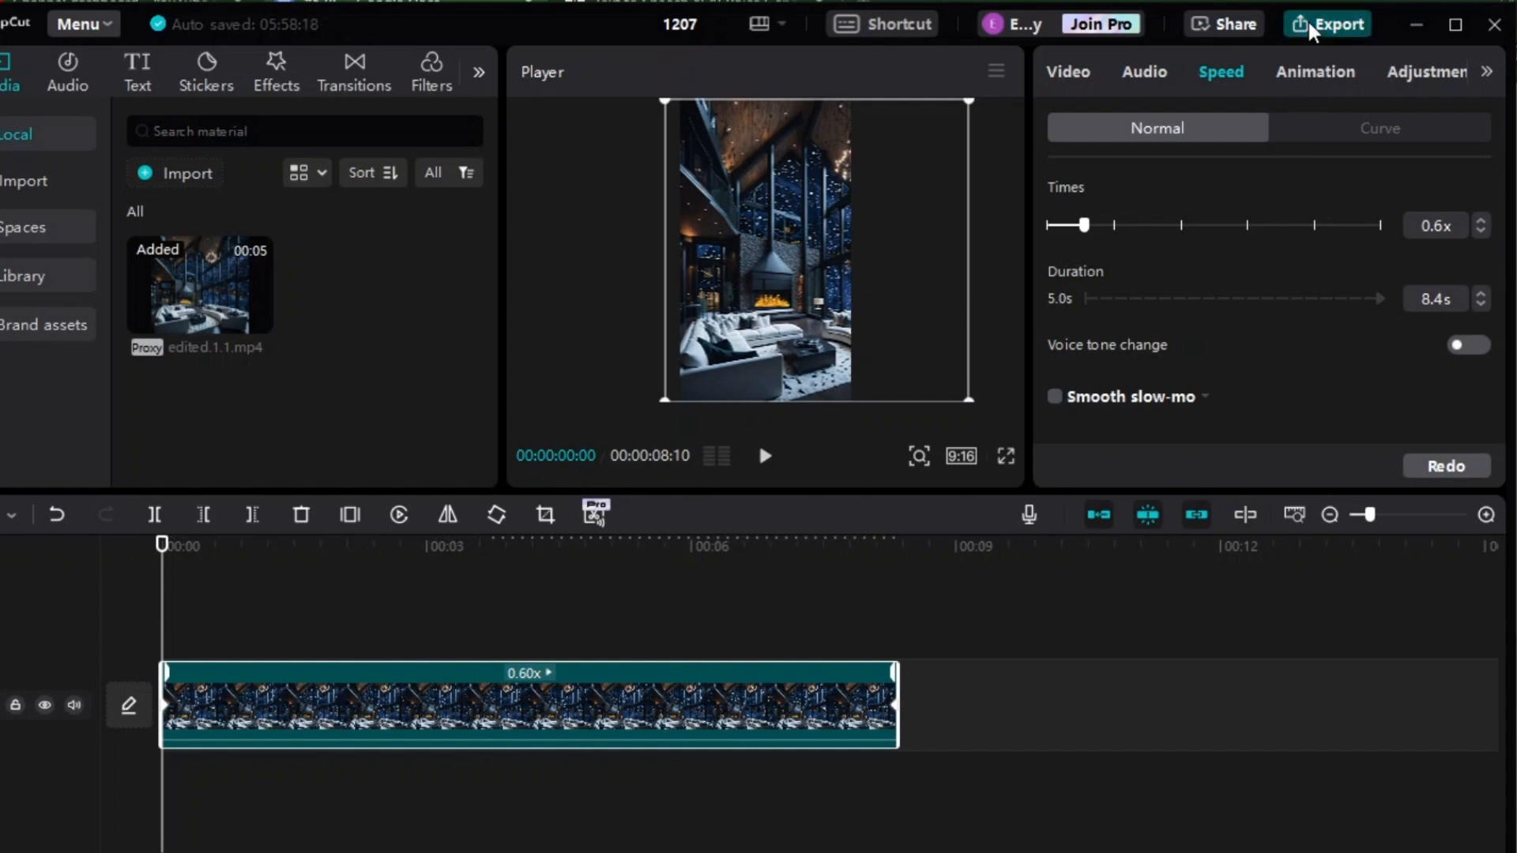
left_click(1337, 24)
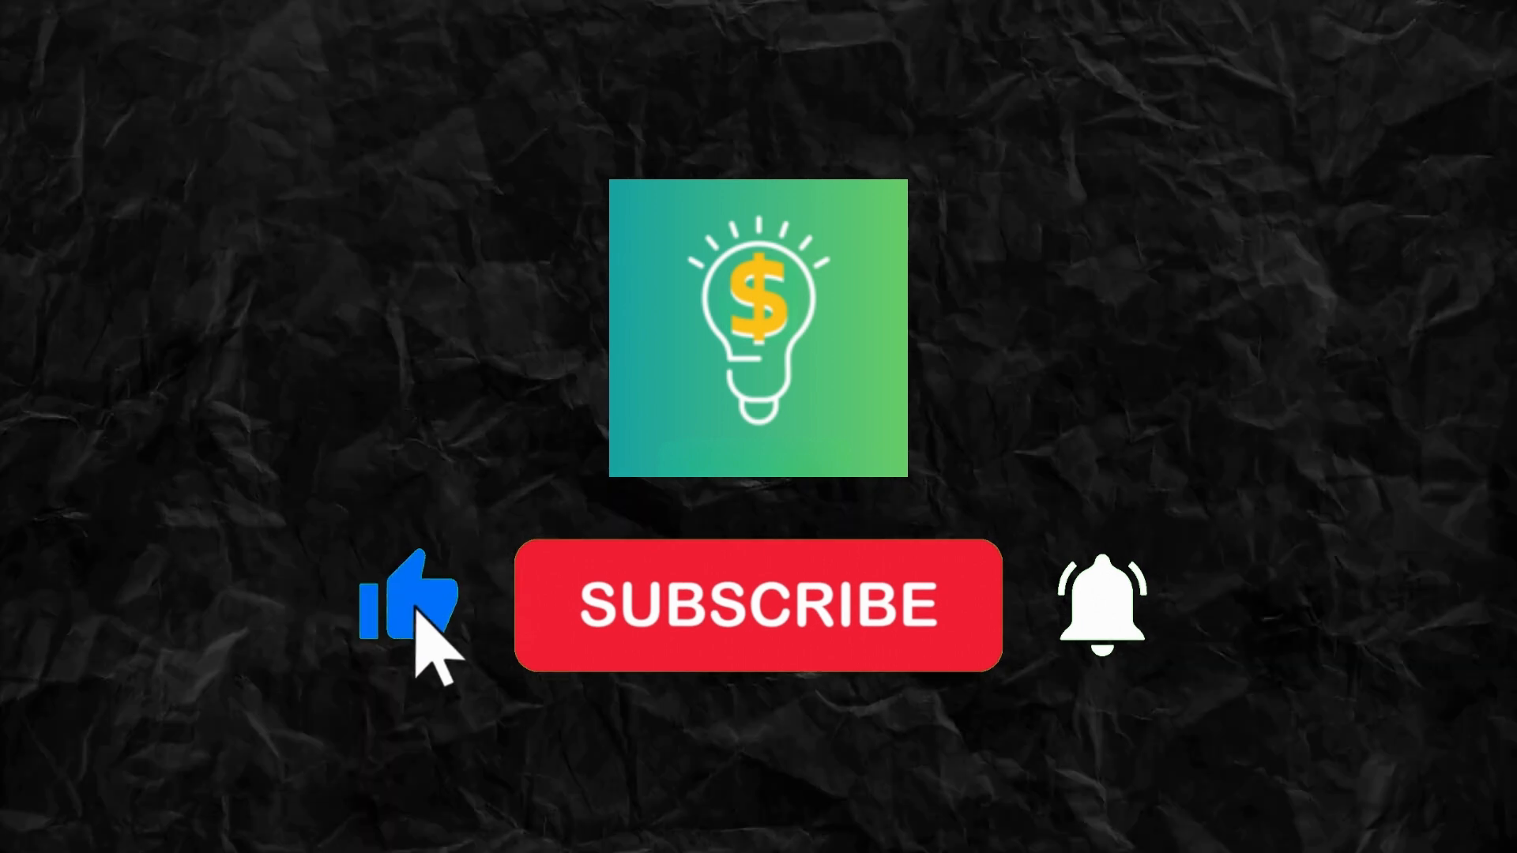
left_click(757, 606)
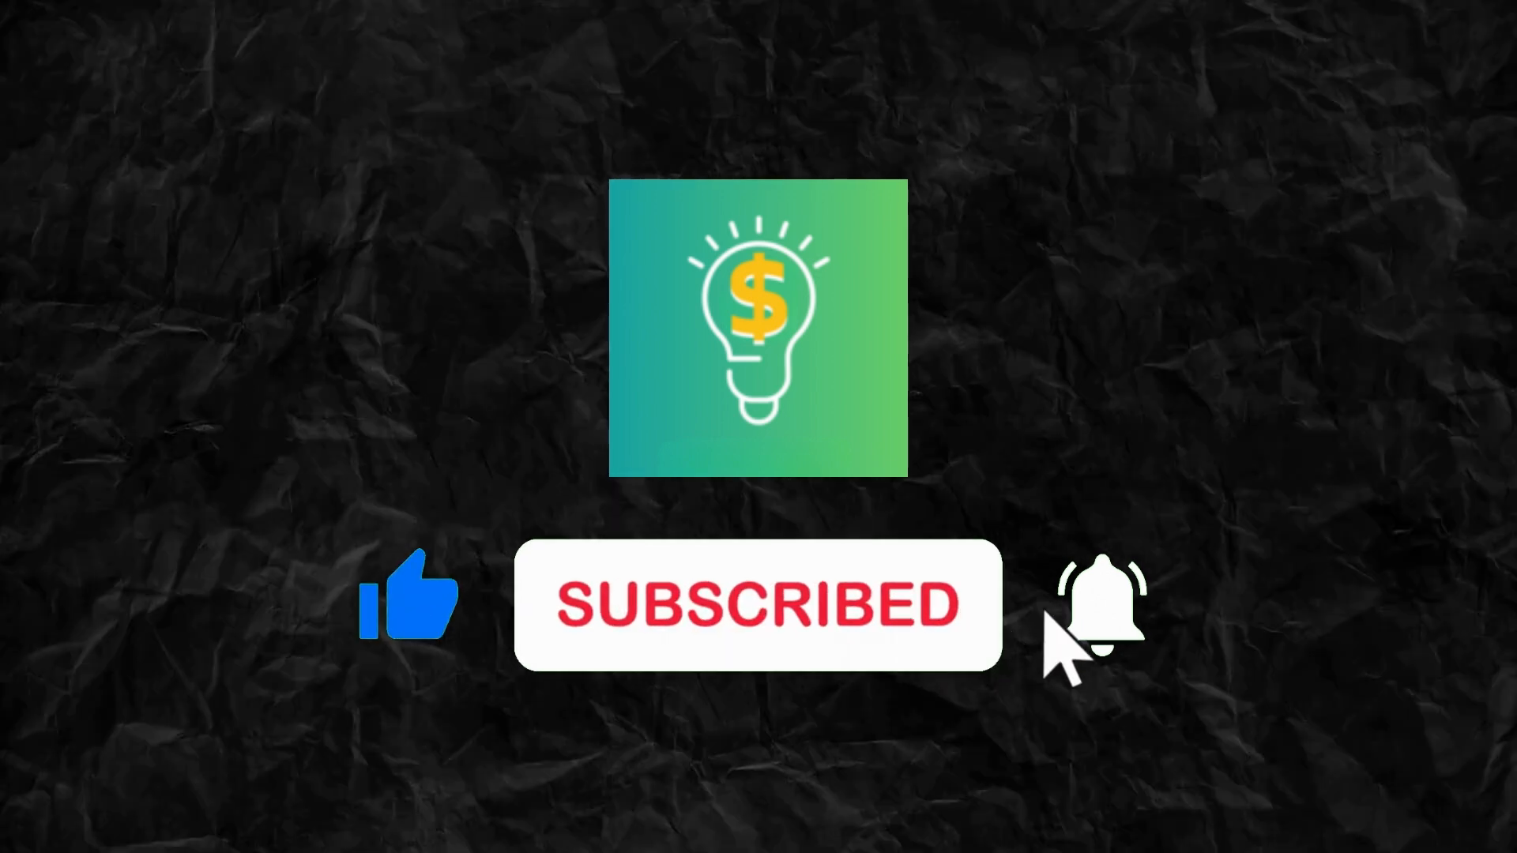
left_click(1098, 610)
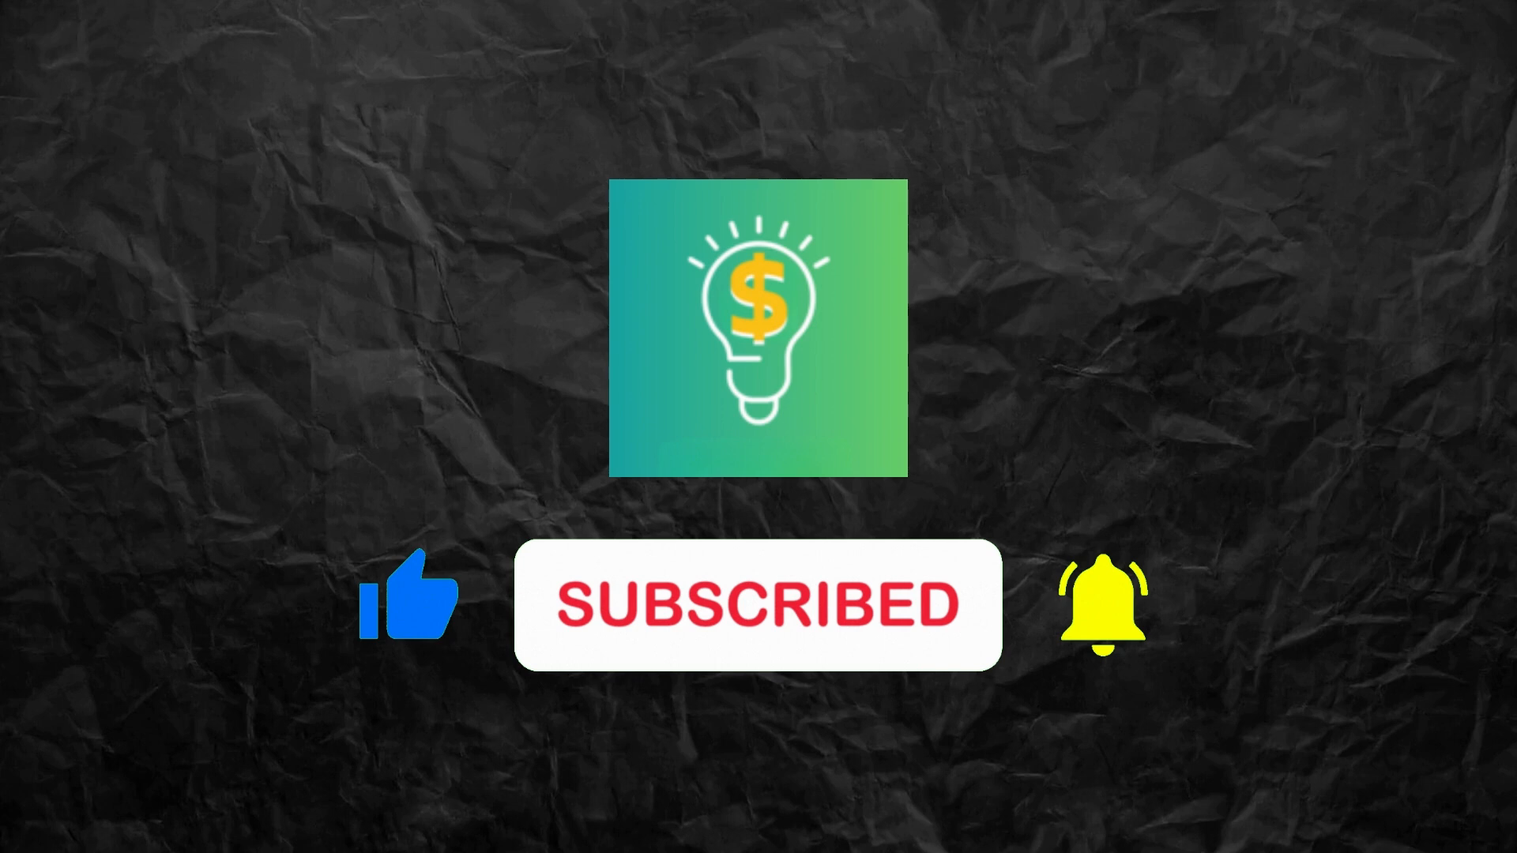